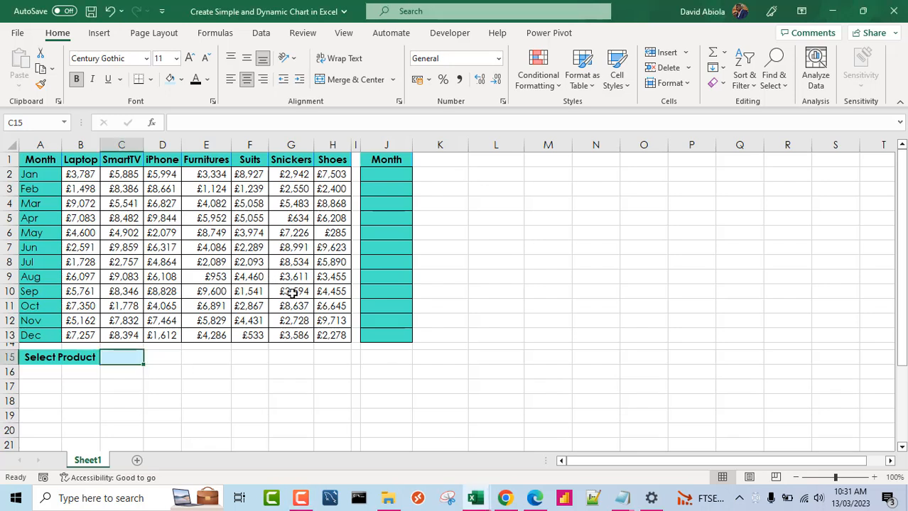
Step: Review the sales table, the April row and the Jan–Dec month names before building the selector
{"action": "left_click", "coordinate": [332, 262]}
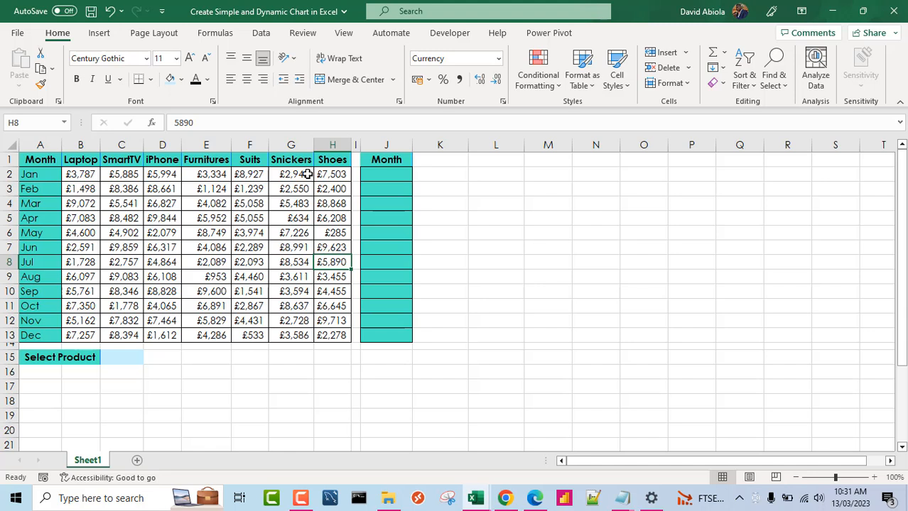
{"action": "mouse_move", "coordinate": [199, 203]}
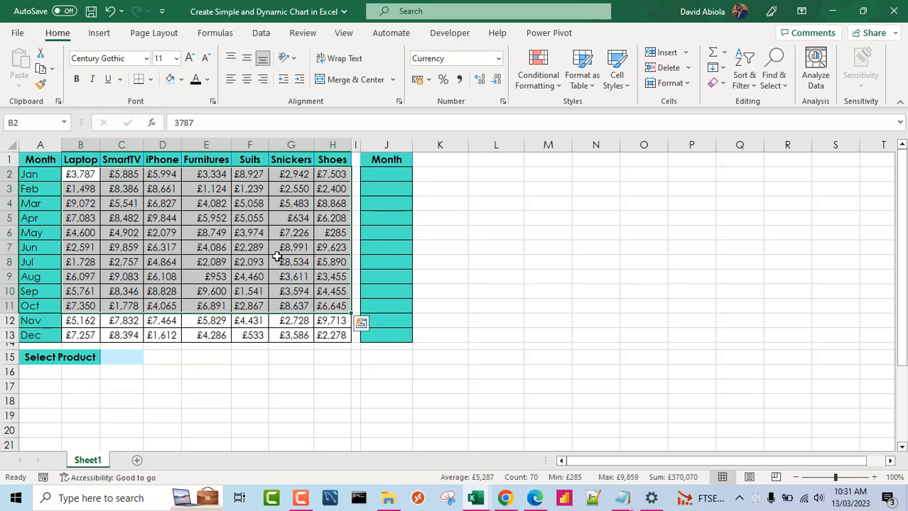
{"action": "left_click", "coordinate": [40, 219]}
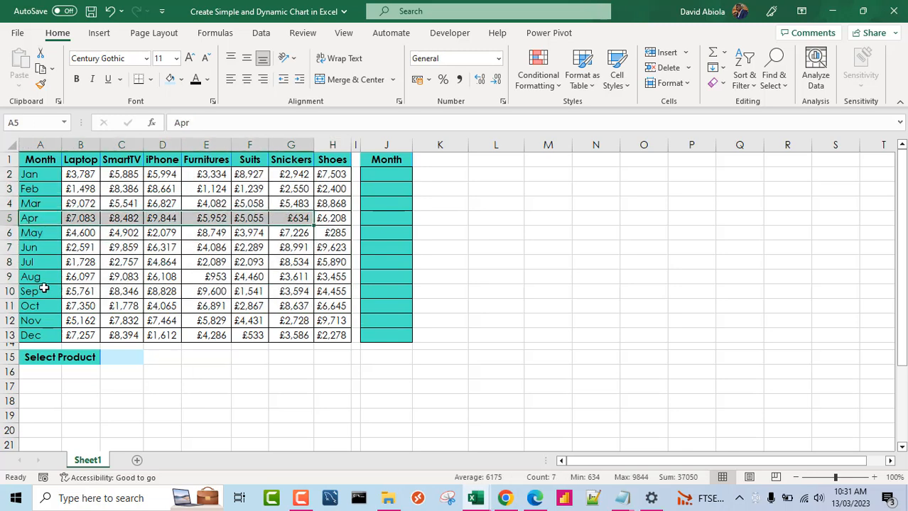
{"action": "left_click", "coordinate": [80, 159]}
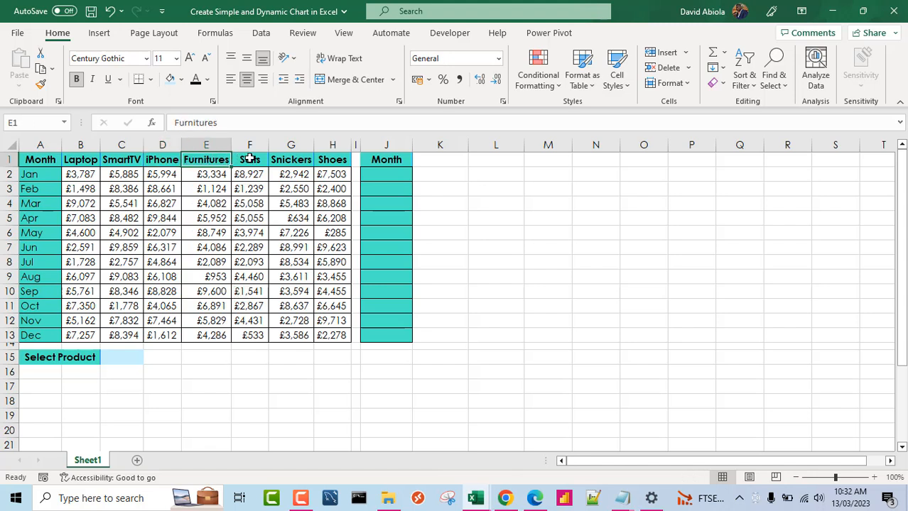
{"action": "left_click", "coordinate": [333, 160]}
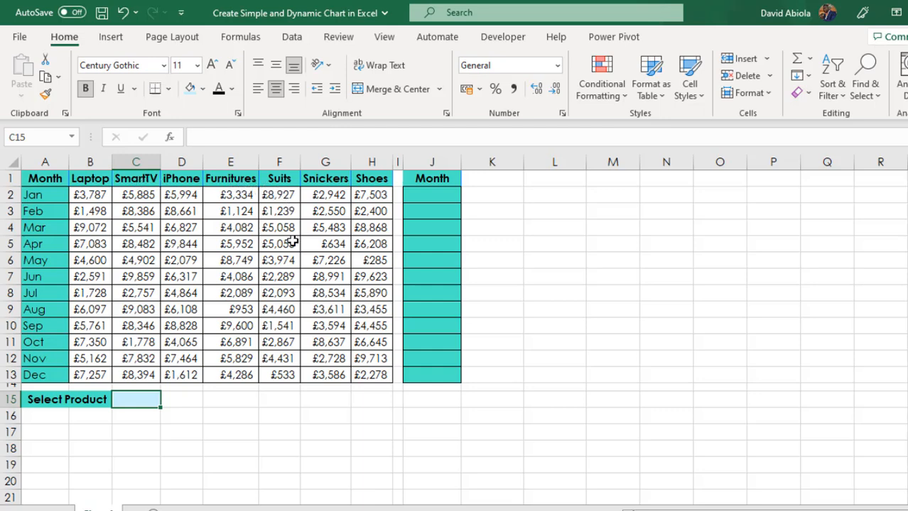
{"action": "mouse_move", "coordinate": [503, 198]}
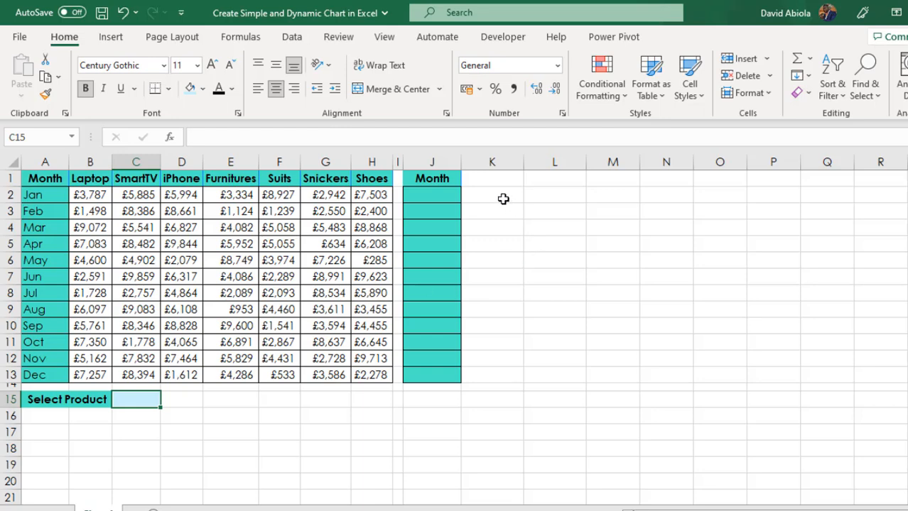
{"action": "left_click", "coordinate": [492, 195]}
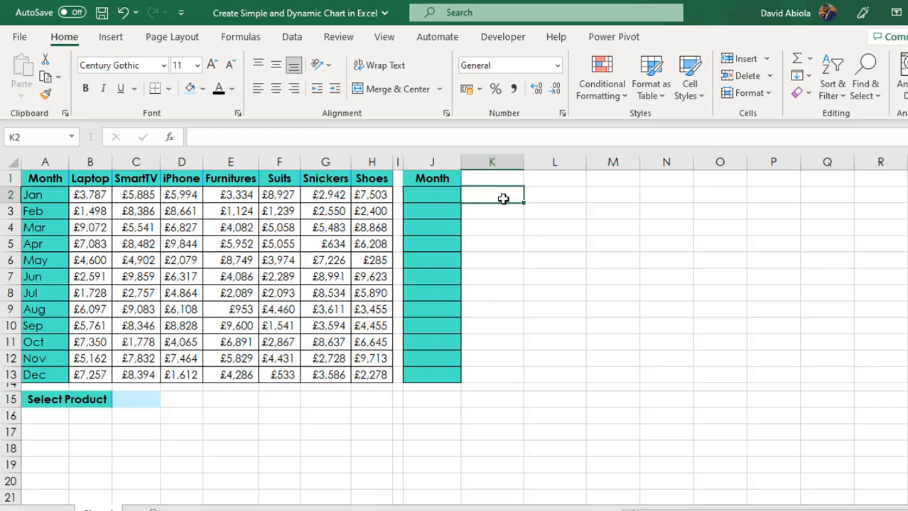
{"action": "mouse_move", "coordinate": [503, 206]}
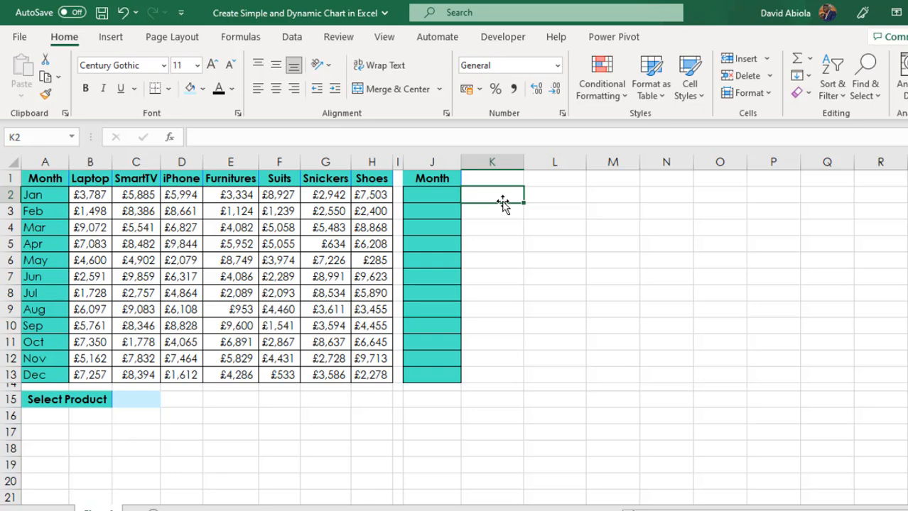
{"action": "left_click_drag", "start_coordinate": [44, 195], "coordinate": [44, 384]}
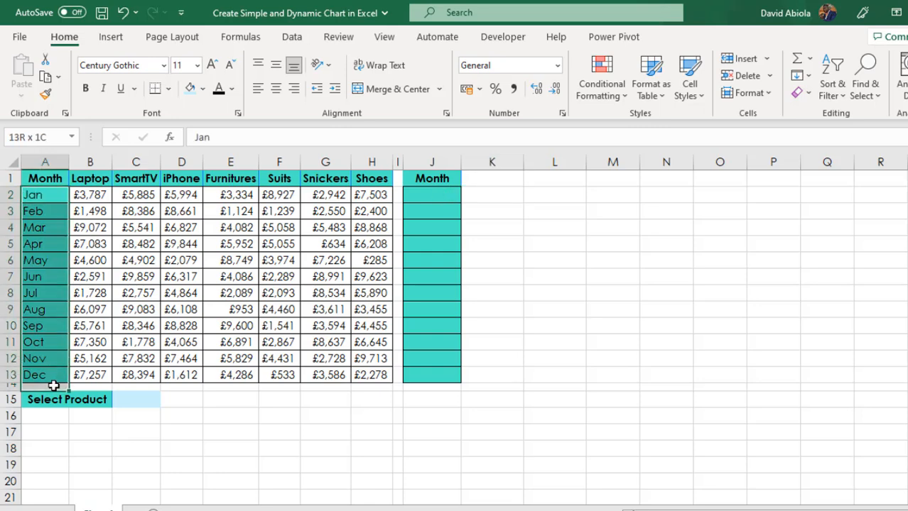
{"action": "left_click", "coordinate": [44, 195]}
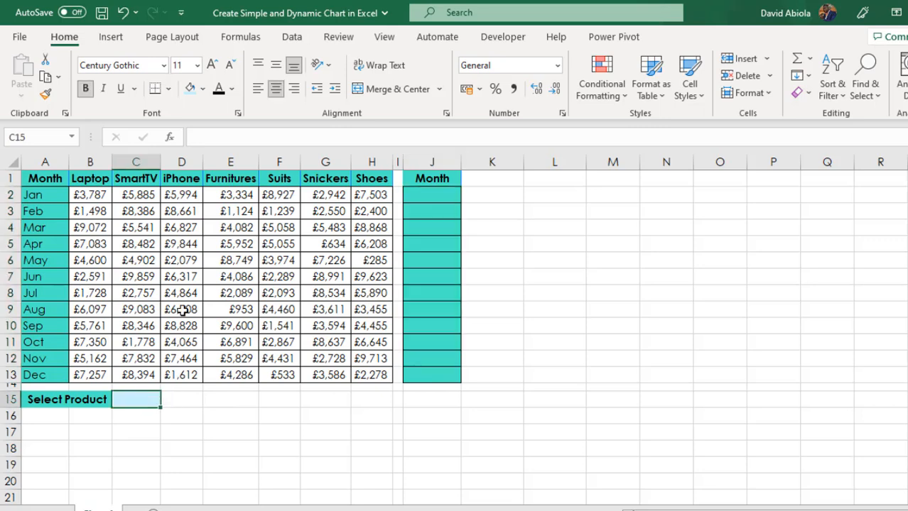
Step: Restrict C15 to a list of the product names from =$B$1:$H$1 via Data Validation
{"action": "left_click", "coordinate": [291, 37]}
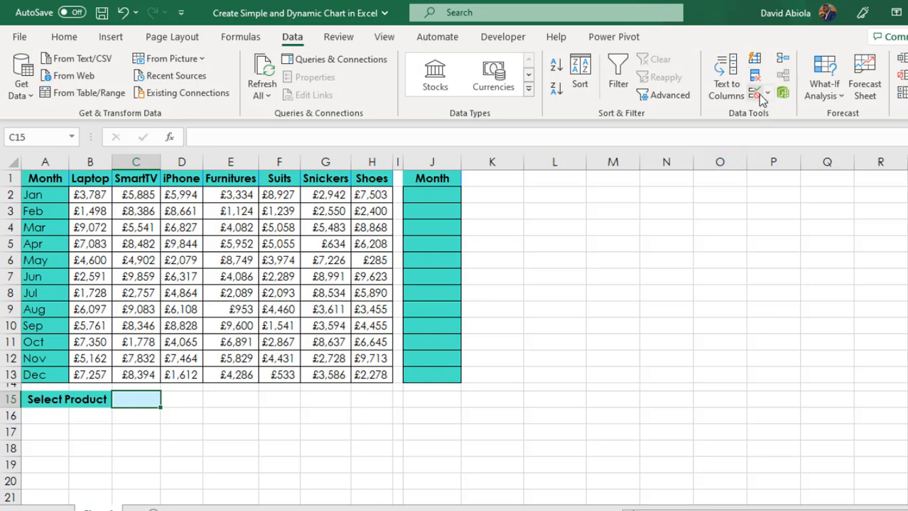
{"action": "left_click", "coordinate": [756, 94]}
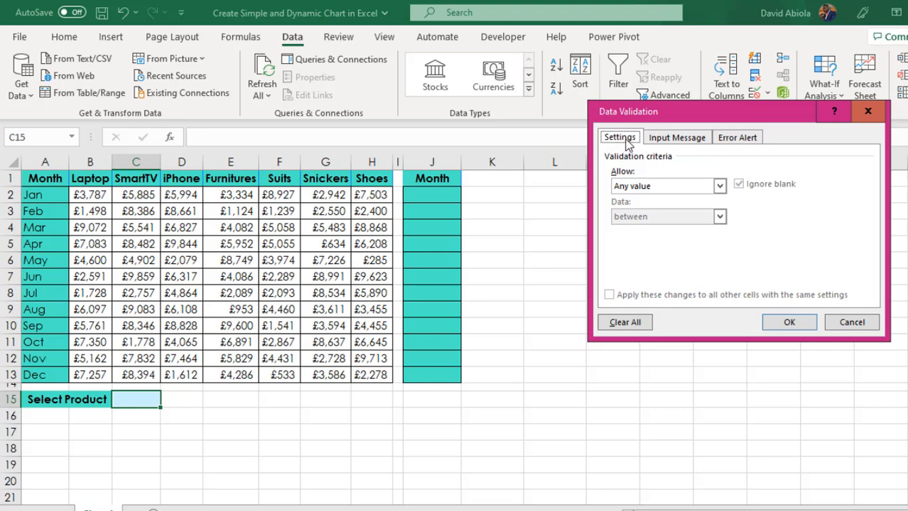
{"action": "left_click", "coordinate": [719, 185]}
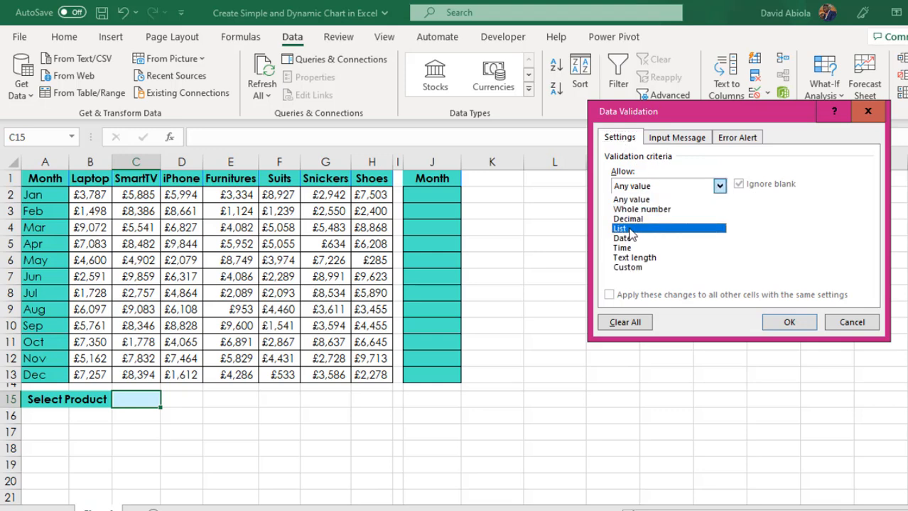
{"action": "left_click", "coordinate": [620, 227]}
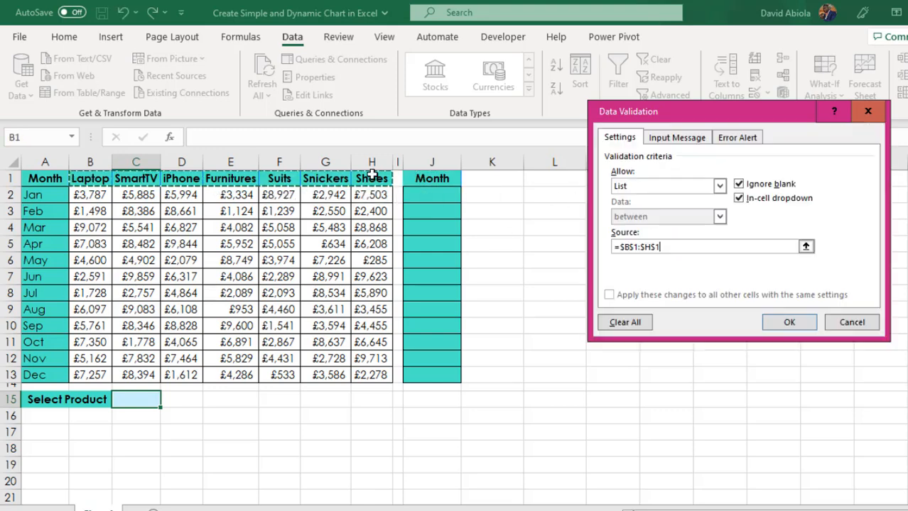
{"action": "left_click", "coordinate": [788, 321]}
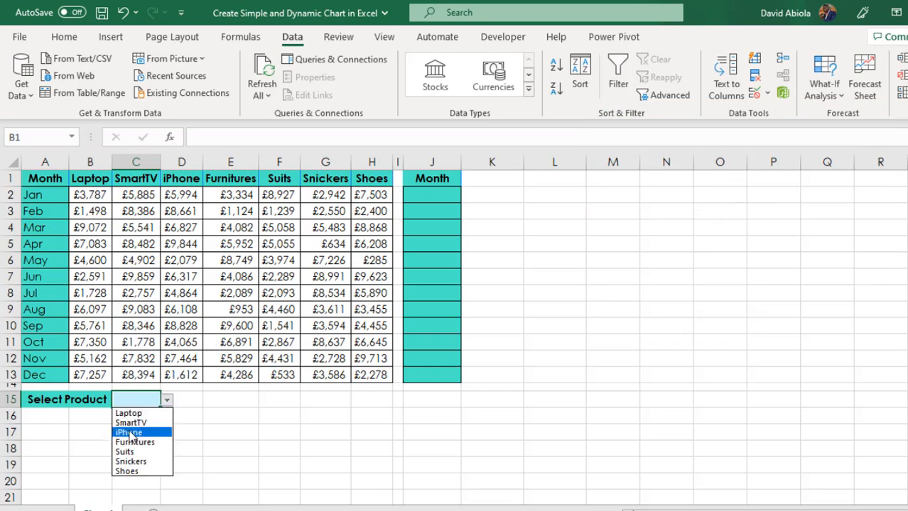
Step: Try the new drop-down with iPhone and Furnitures, then leave it set to Laptop
{"action": "left_click", "coordinate": [128, 432]}
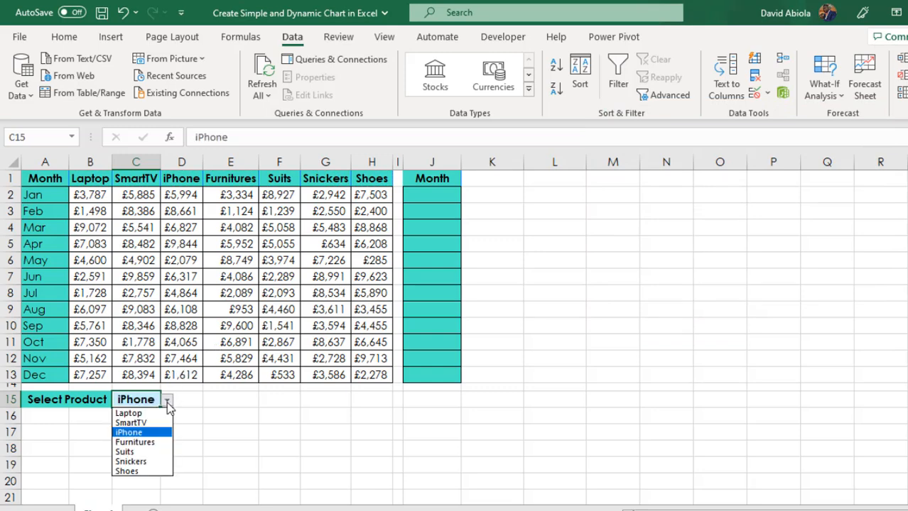
{"action": "left_click", "coordinate": [134, 442]}
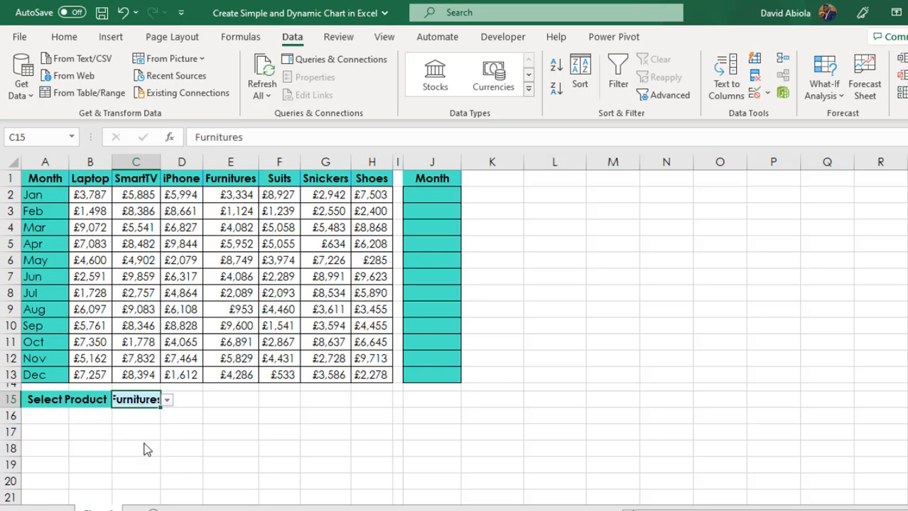
{"action": "left_click", "coordinate": [168, 399]}
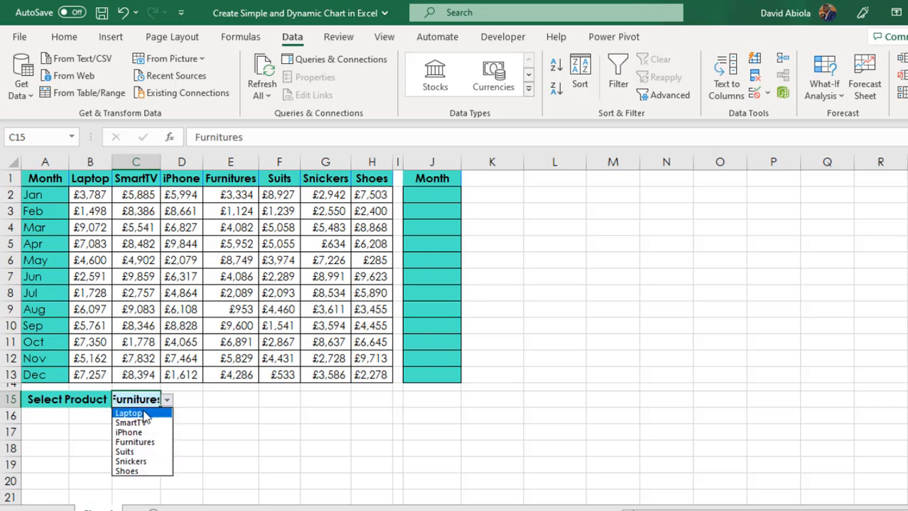
{"action": "left_click", "coordinate": [128, 412]}
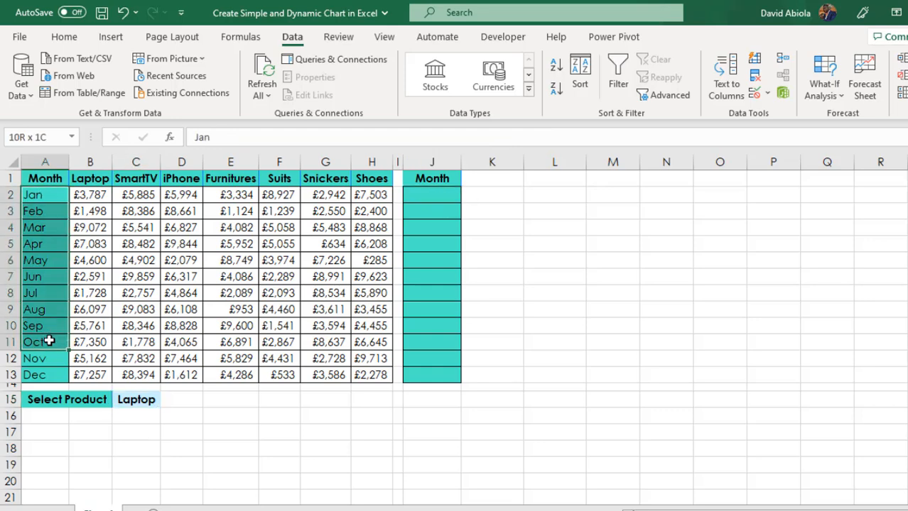
Step: Fill the Month helper cells J2:J13 with =A2:A13 so they list Jan to Dec
{"action": "left_click", "coordinate": [432, 195]}
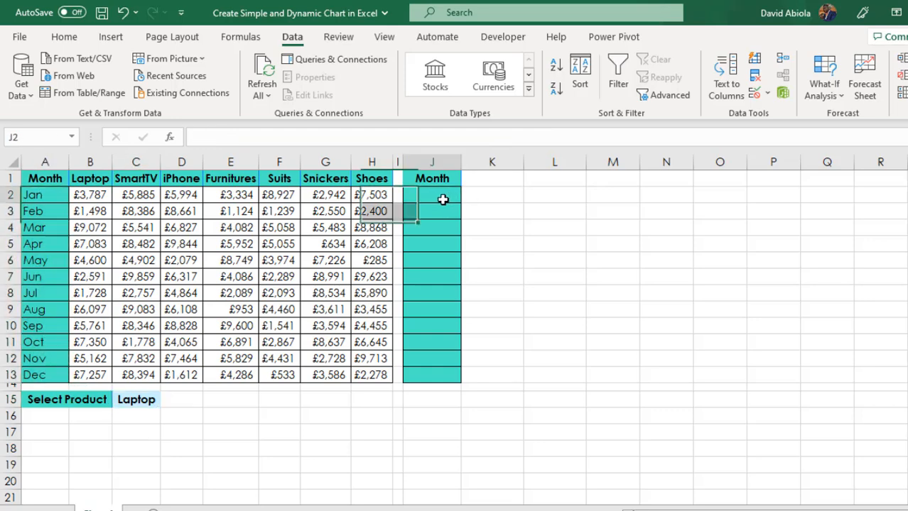
{"action": "type", "text": "=A2:A13"}
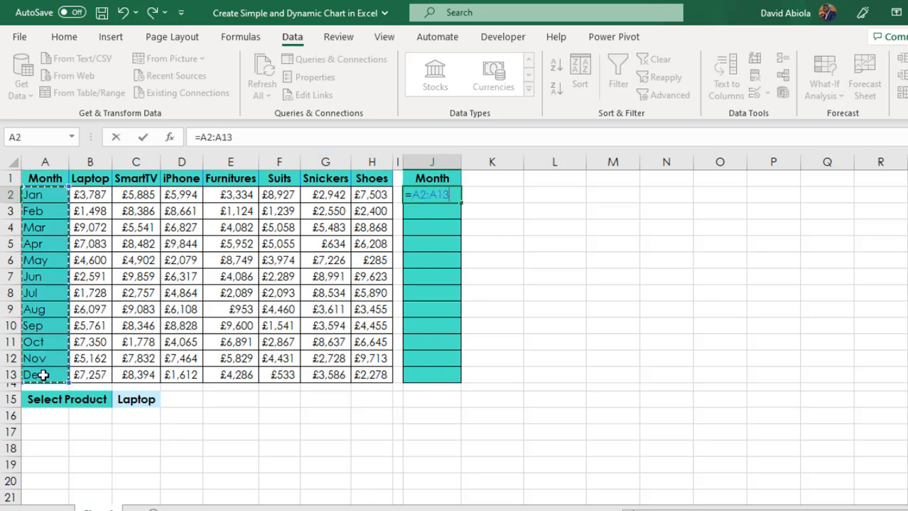
{"action": "key", "text": "ctrl+enter"}
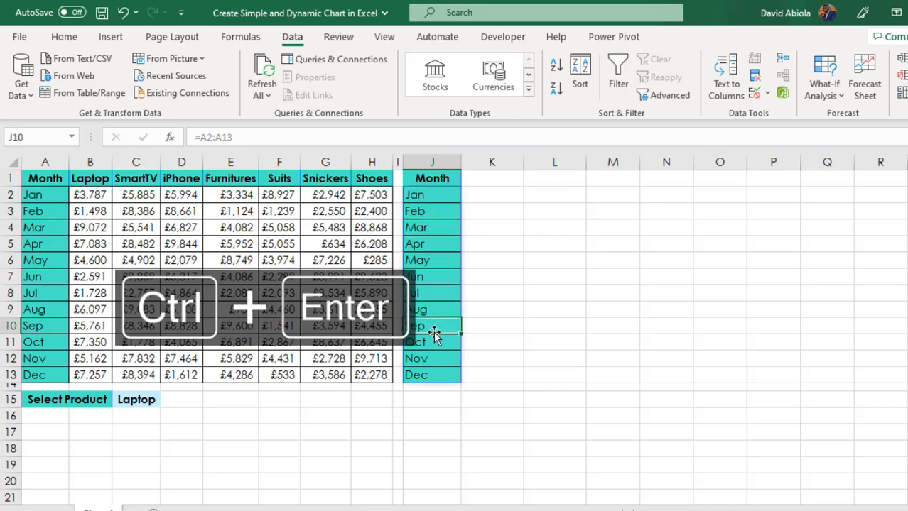
{"action": "key", "text": "ctrl+enter"}
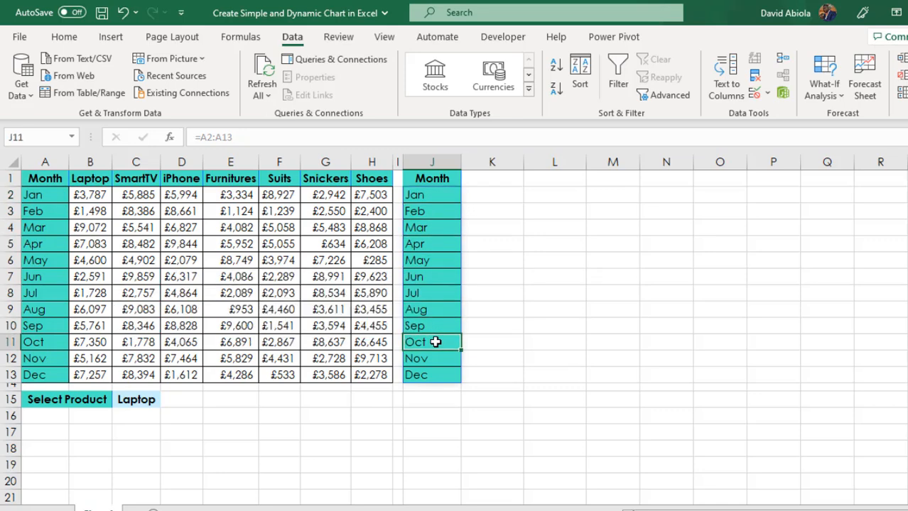
Step: Link K1 to =C15 and switch the product to SmartTV so the header follows it
{"action": "left_click", "coordinate": [492, 179]}
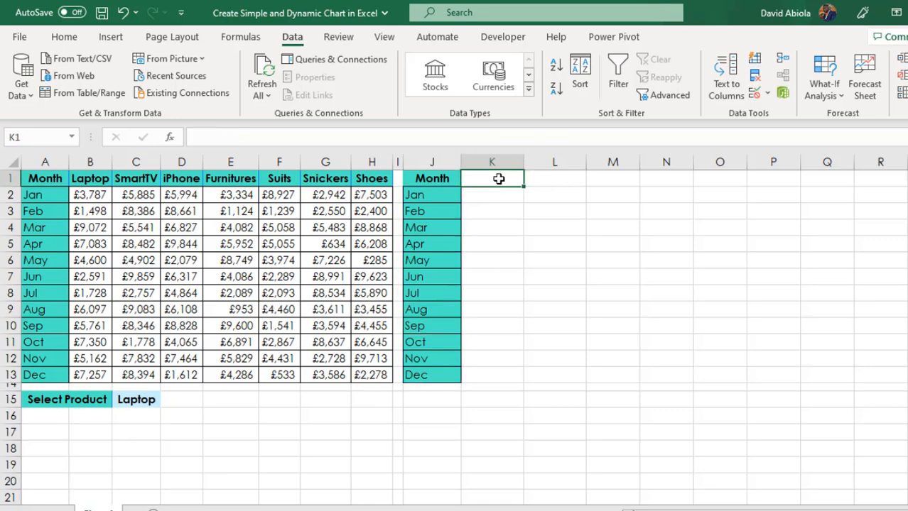
{"action": "type", "text": "="}
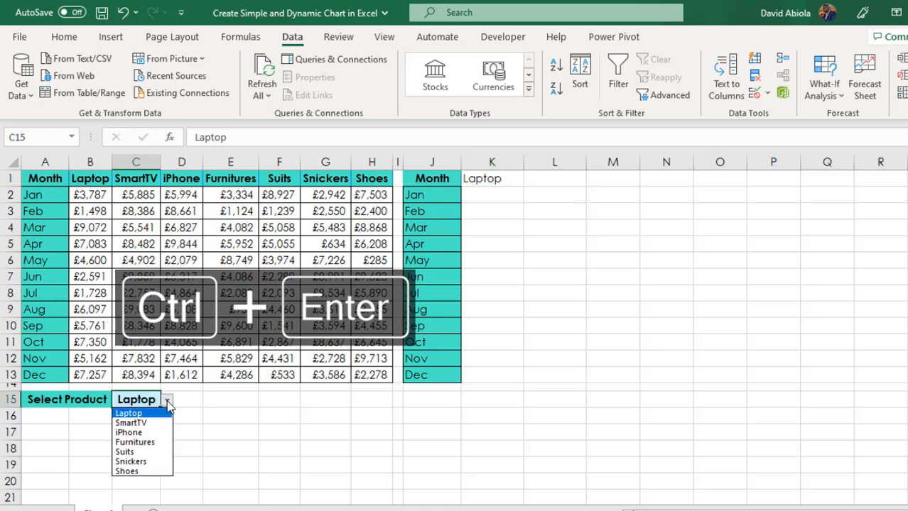
{"action": "left_click", "coordinate": [131, 423]}
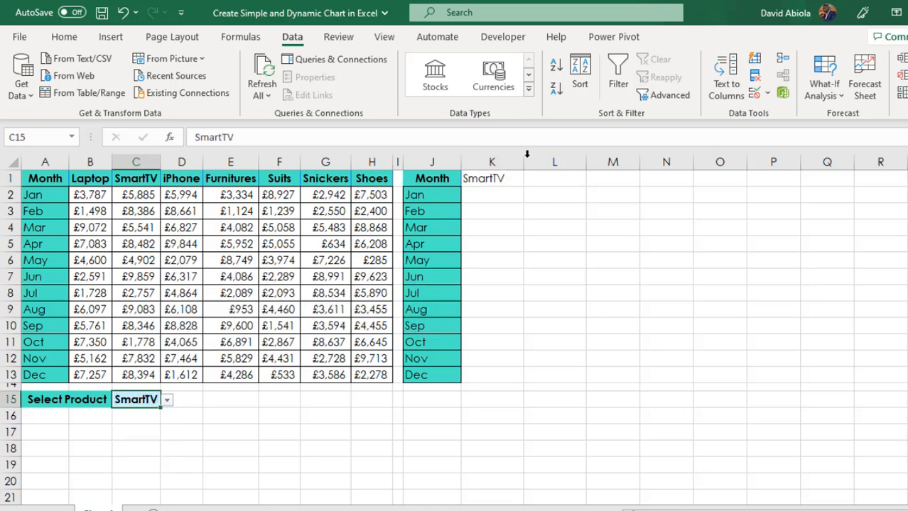
{"action": "left_click", "coordinate": [491, 179]}
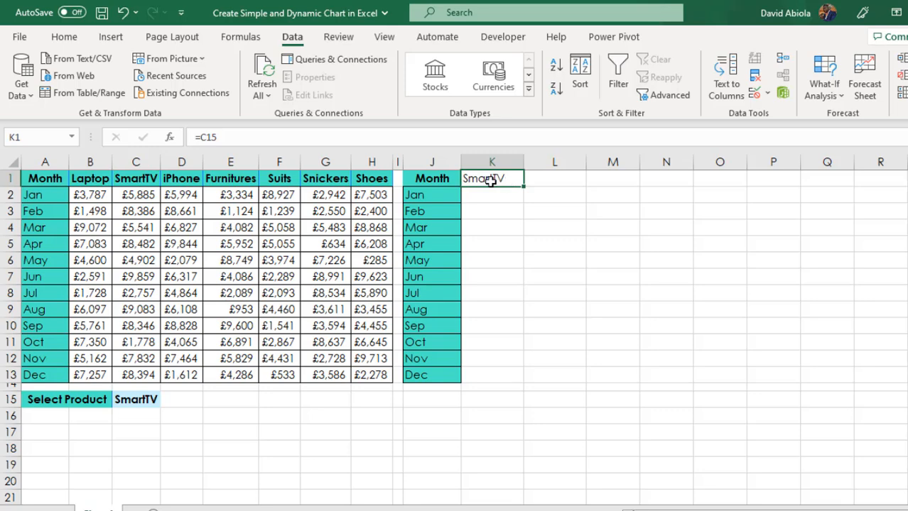
{"action": "left_click", "coordinate": [432, 179]}
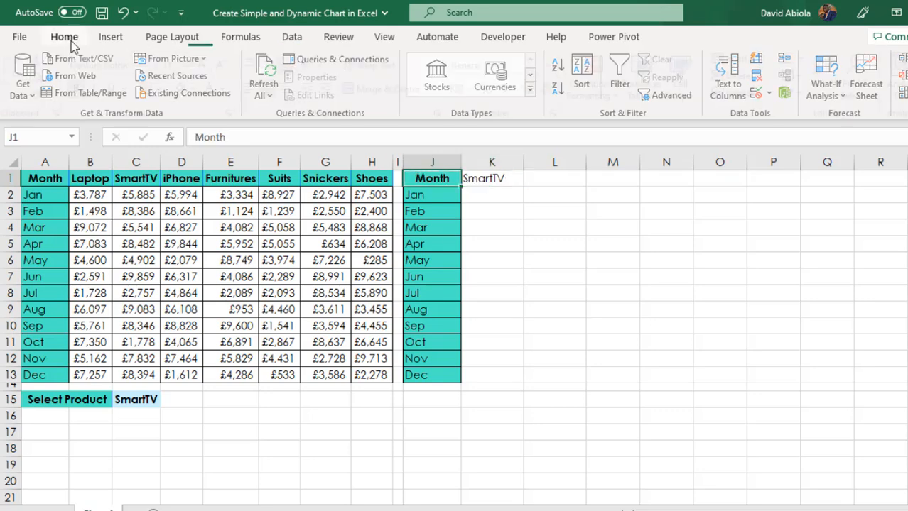
Step: Give the SmartTV header in K1 the same styling as the Month heading
{"action": "left_click", "coordinate": [63, 37]}
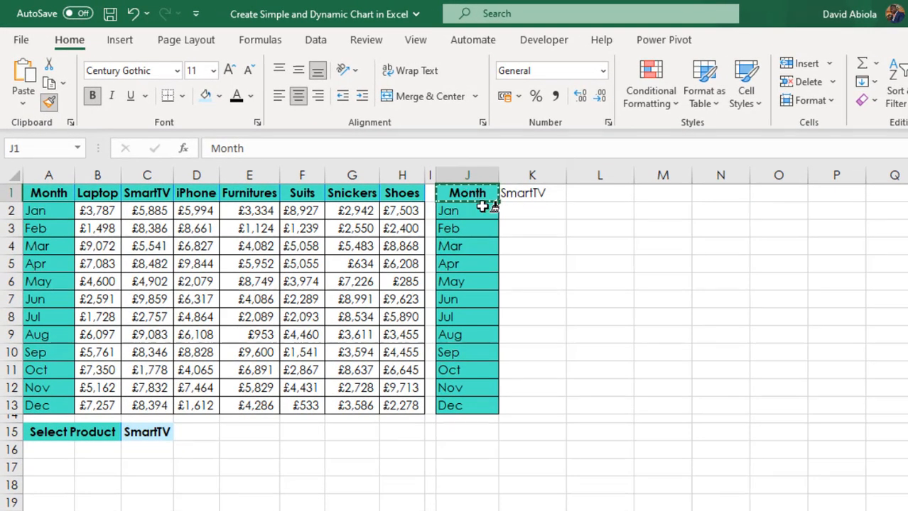
{"action": "left_click", "coordinate": [532, 193]}
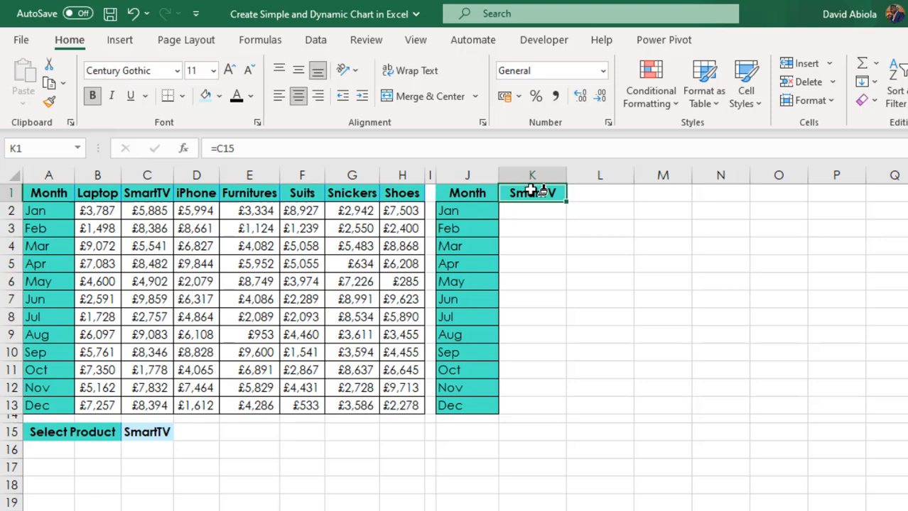
{"action": "mouse_move", "coordinate": [542, 235]}
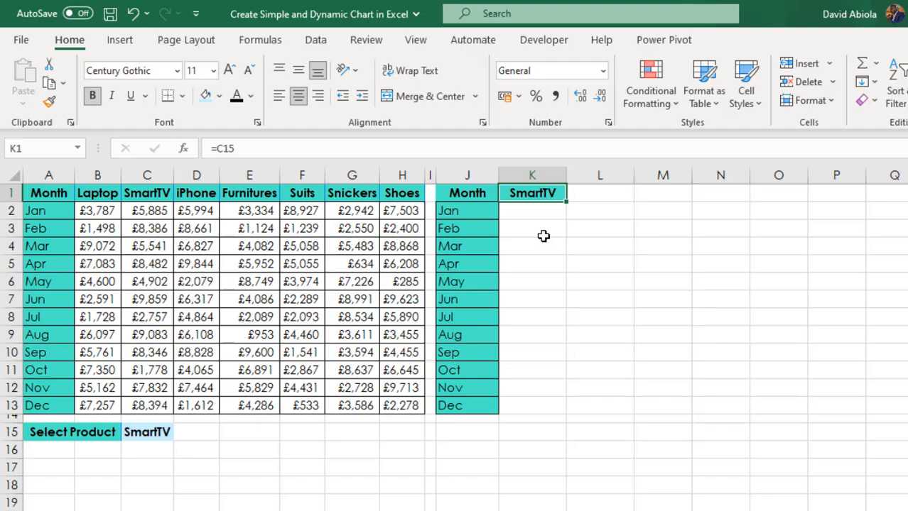
{"action": "mouse_move", "coordinate": [528, 216]}
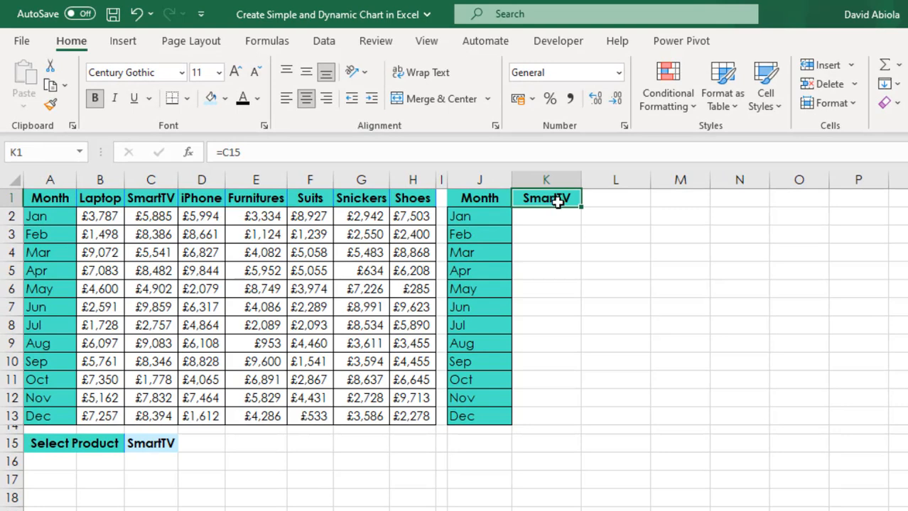
Step: Start the K2 lookup with =XLOOKUP(J2#,A2:A13, matching the spilled months against the Month column
{"action": "left_click", "coordinate": [546, 216]}
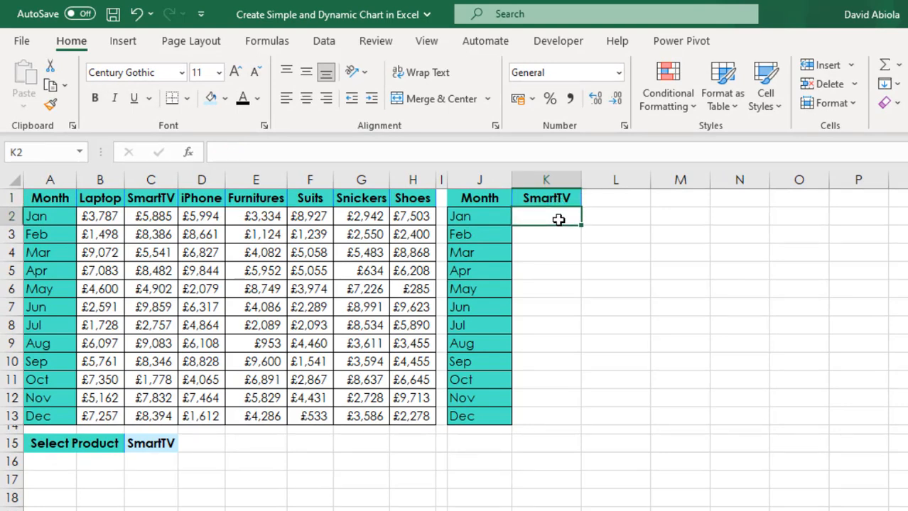
{"action": "type", "text": "=XLOOKUP("}
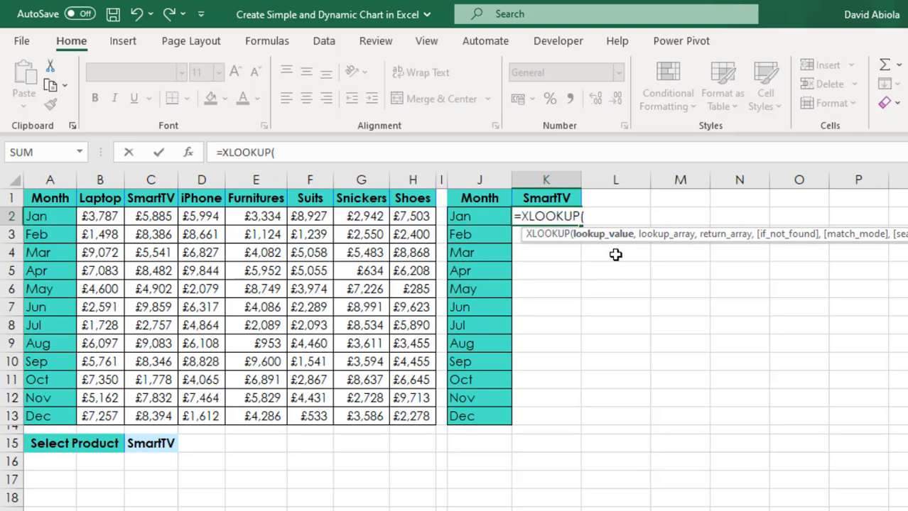
{"action": "left_click", "coordinate": [479, 216]}
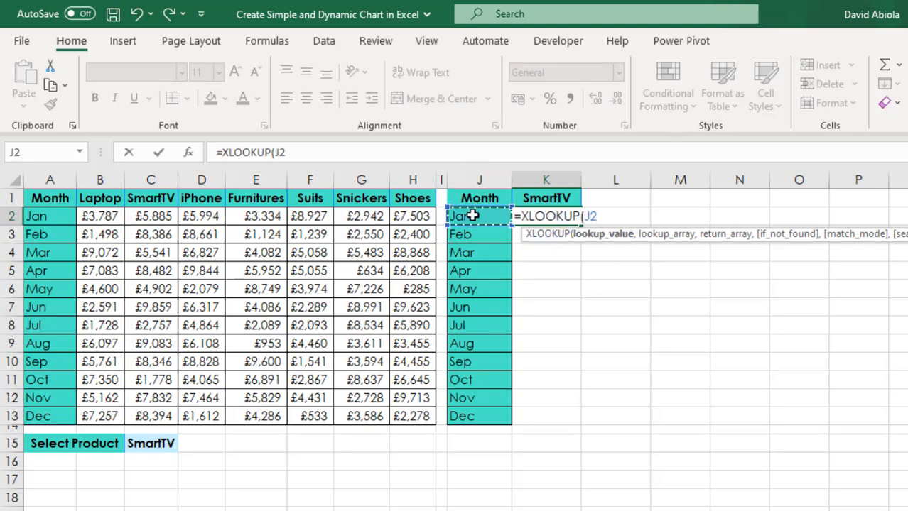
{"action": "type", "text": "#"}
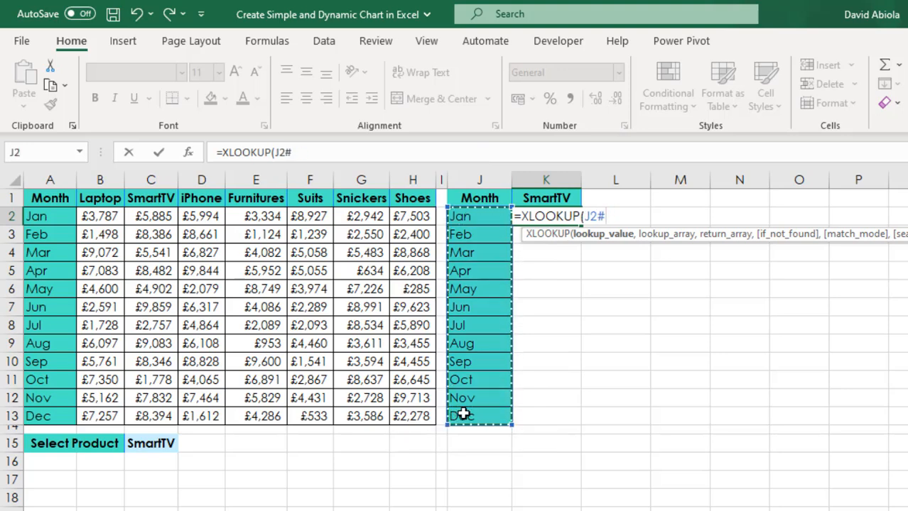
{"action": "mouse_move", "coordinate": [492, 415]}
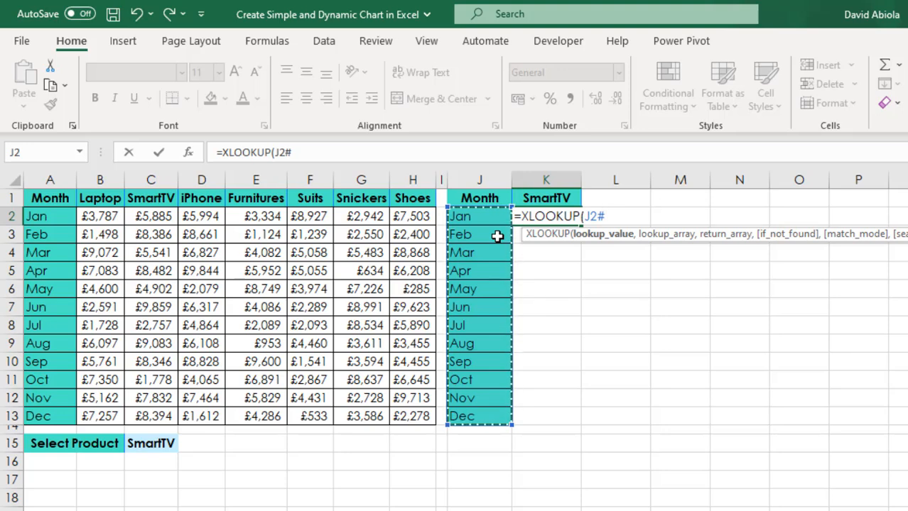
{"action": "type", "text": ","}
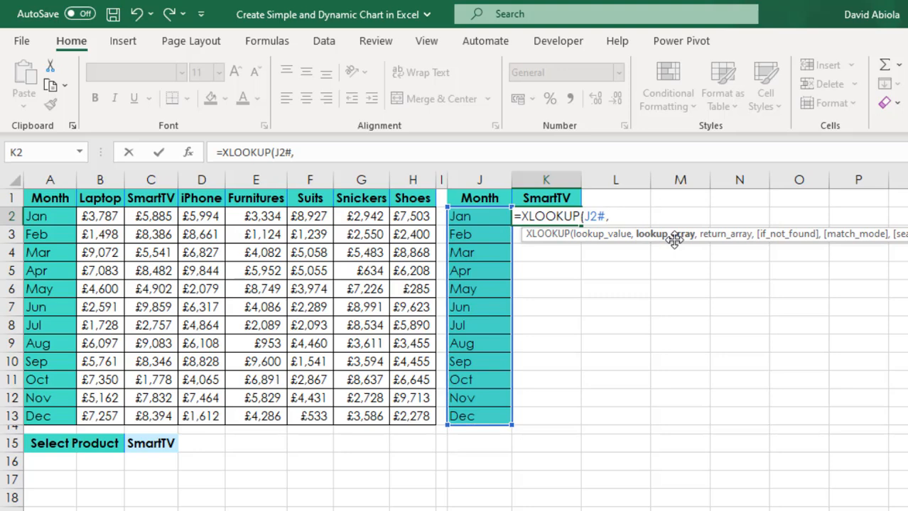
{"action": "left_click", "coordinate": [50, 216]}
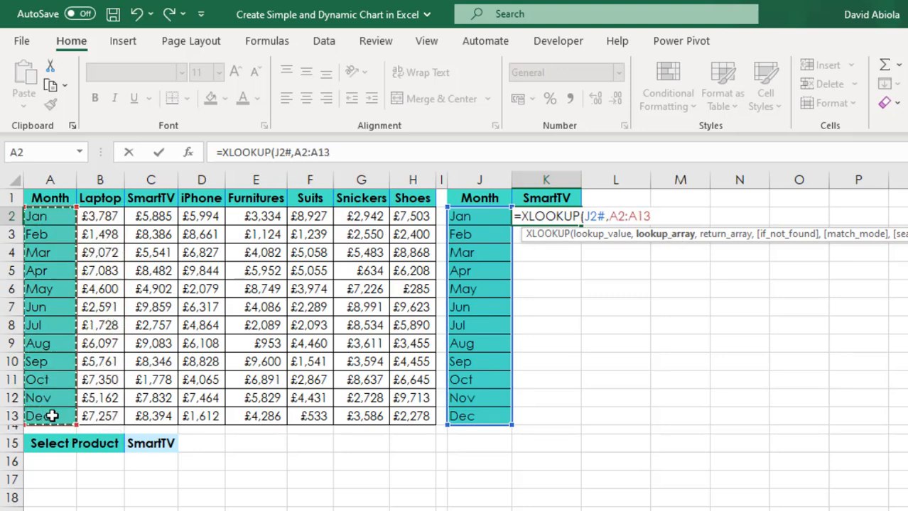
{"action": "type", "text": ","}
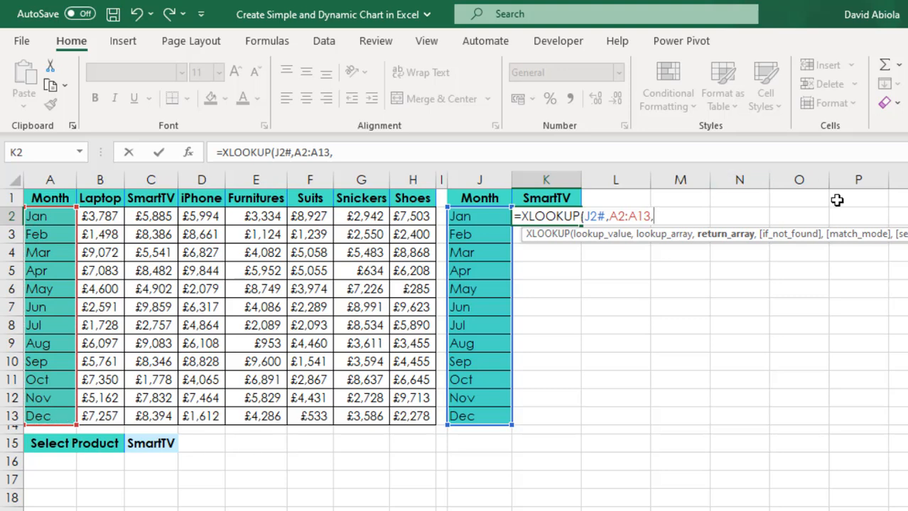
{"action": "mouse_move", "coordinate": [710, 253]}
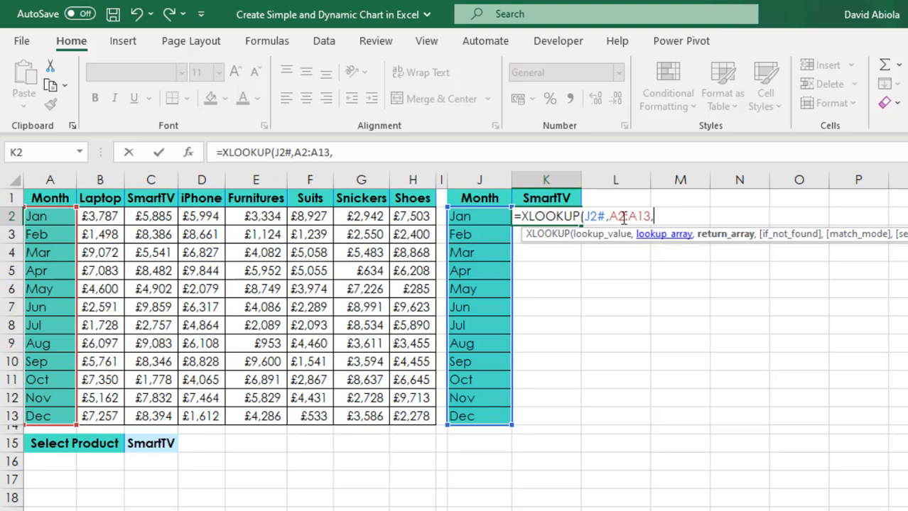
Step: Nest XLOOKUP(K1,B1:H1,B2:H13) as the return array and commit so K2:K13 show SmartTV's monthly sales
{"action": "type", "text": "xlo"}
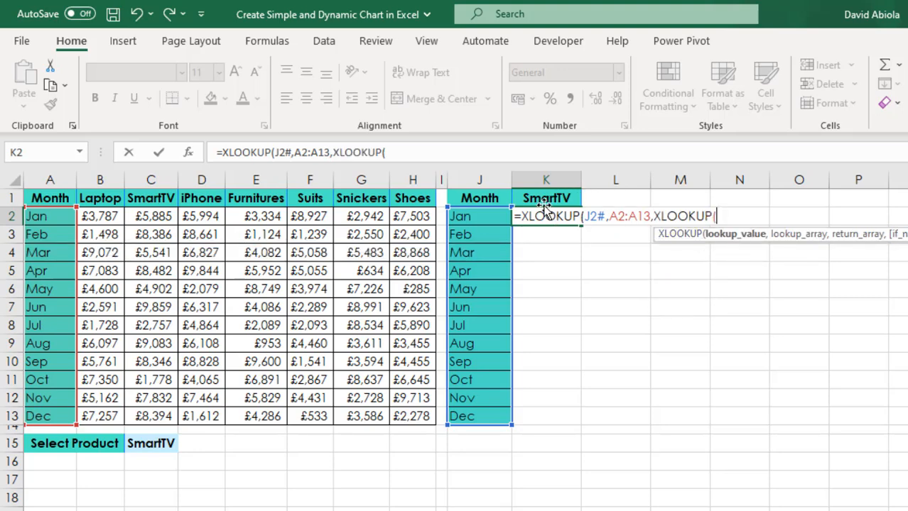
{"action": "left_click", "coordinate": [545, 199]}
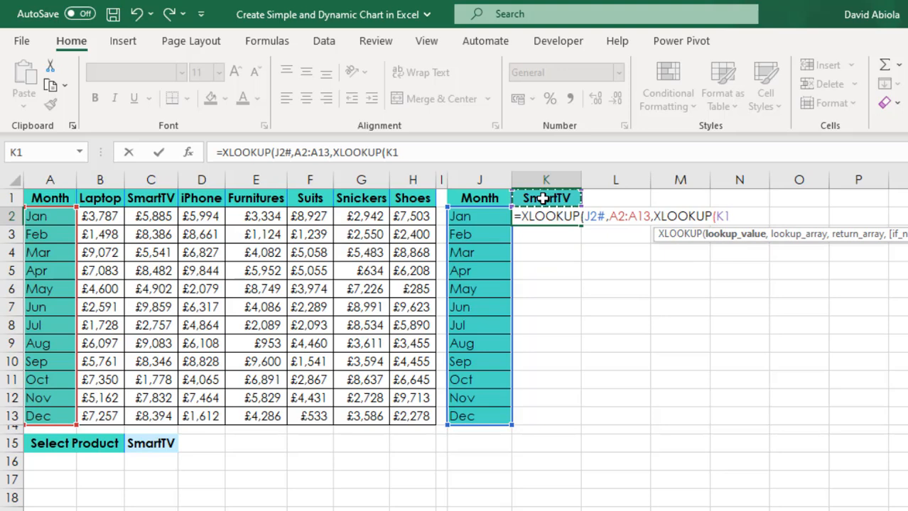
{"action": "type", "text": ",B1:H1"}
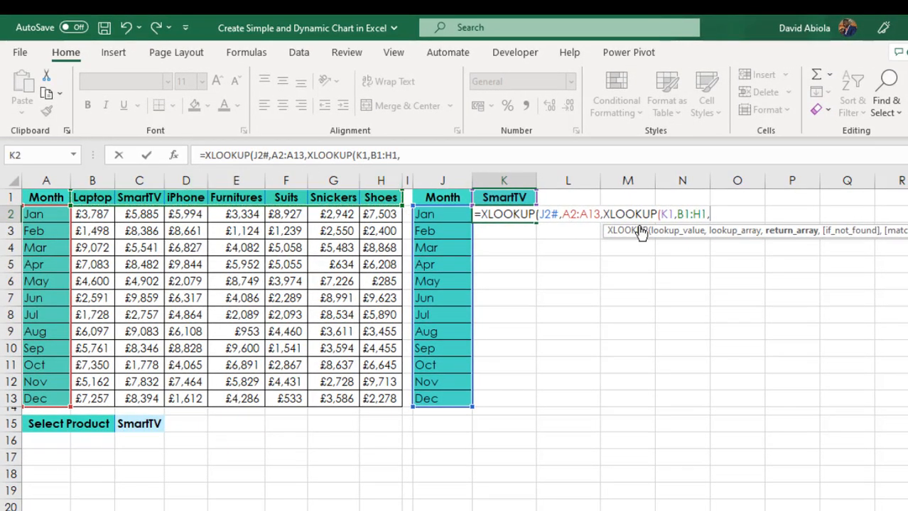
{"action": "type", "text": ","}
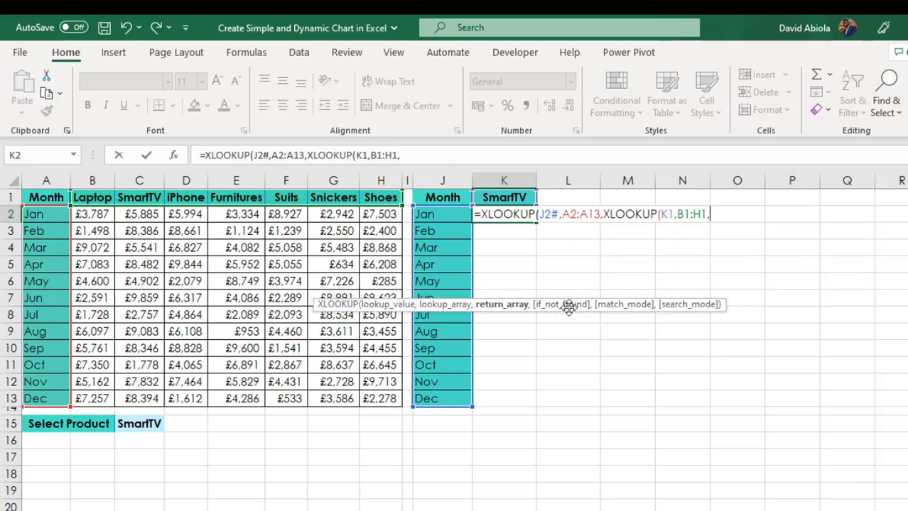
{"action": "mouse_move", "coordinate": [79, 216]}
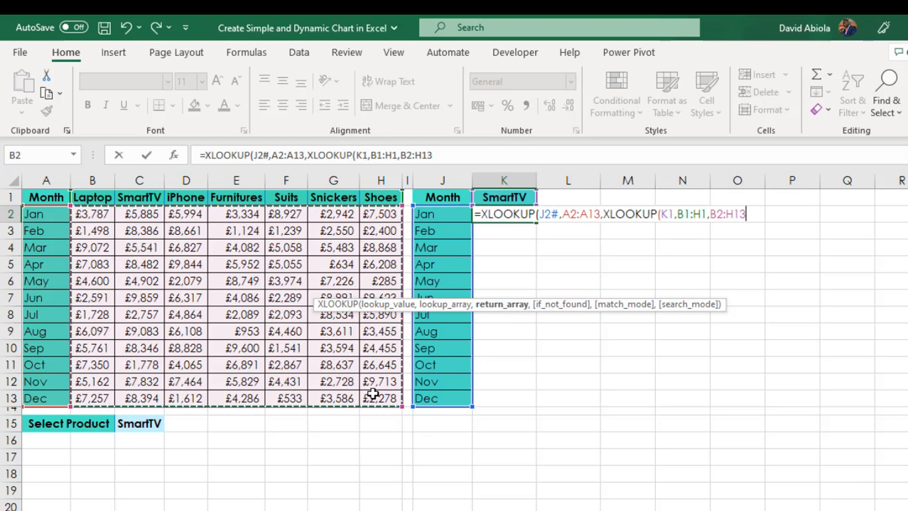
{"action": "type", "text": "))"}
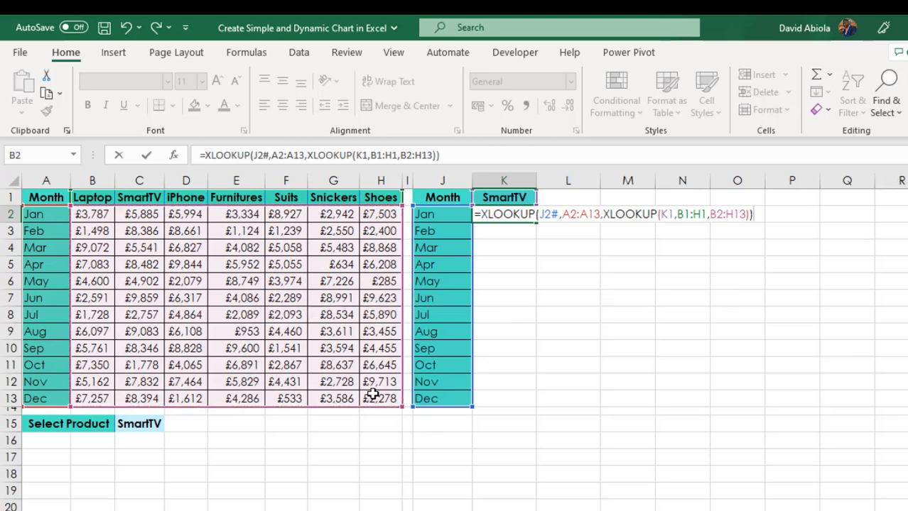
{"action": "key", "text": "Ctrl+Enter"}
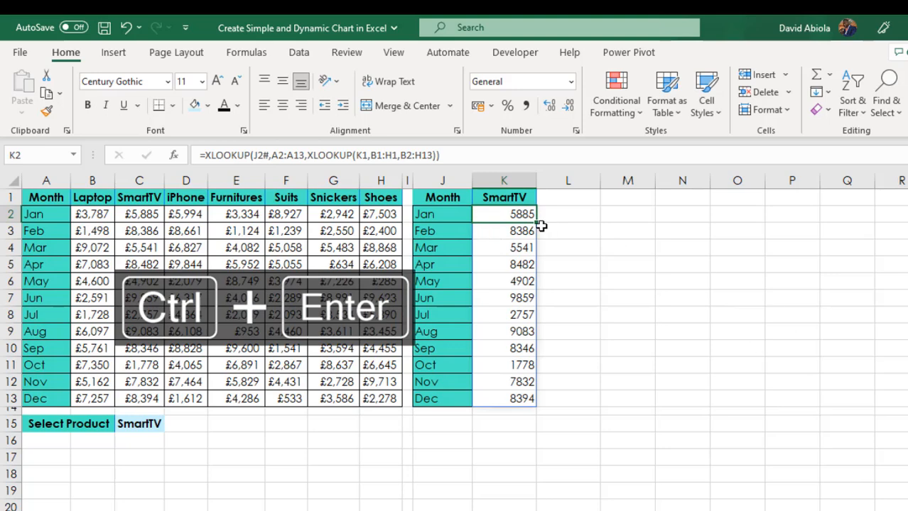
{"action": "mouse_move", "coordinate": [517, 229]}
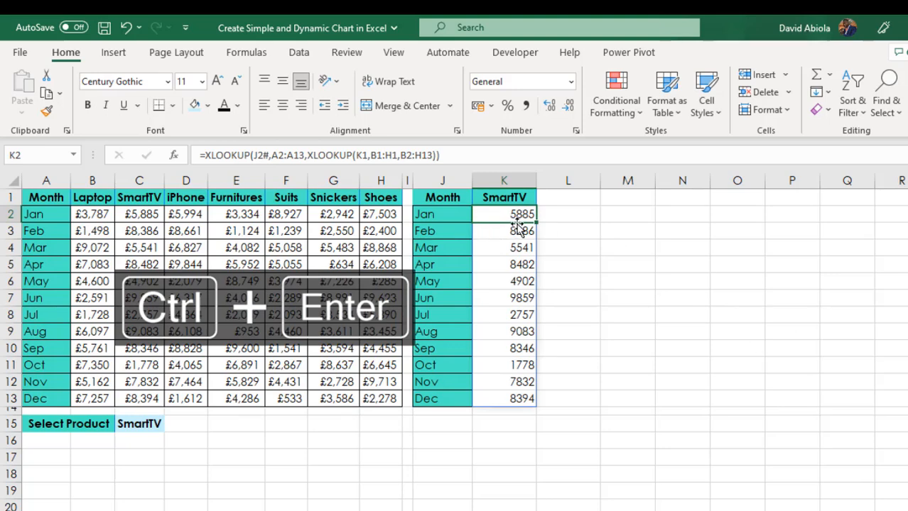
Step: Format K2:K13 as pound currency and compare it against the source SmartTV column
{"action": "key", "text": "ctrl+enter"}
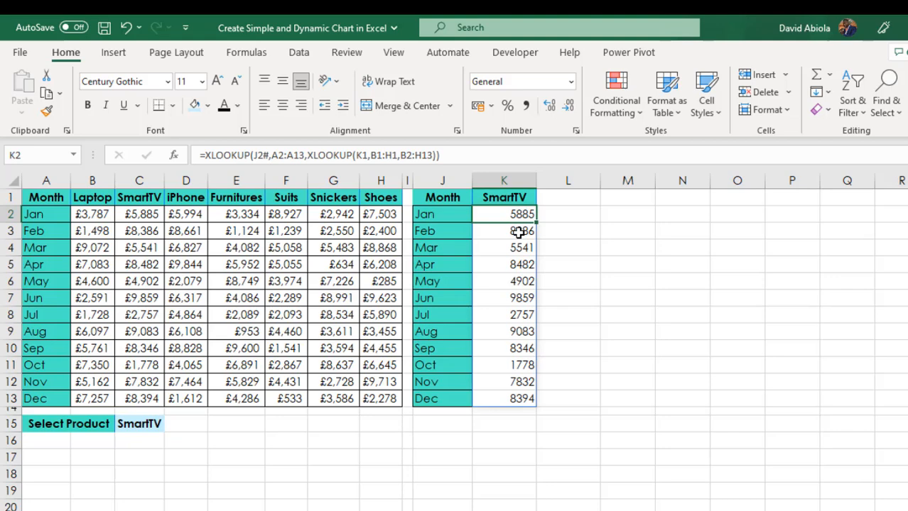
{"action": "key", "text": "ctrl+shift+down"}
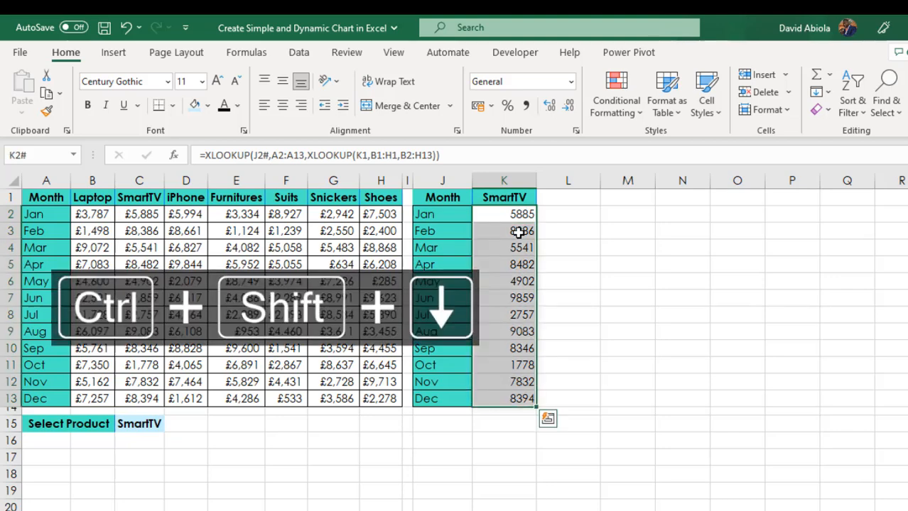
{"action": "key", "text": "ctrl+shift+4"}
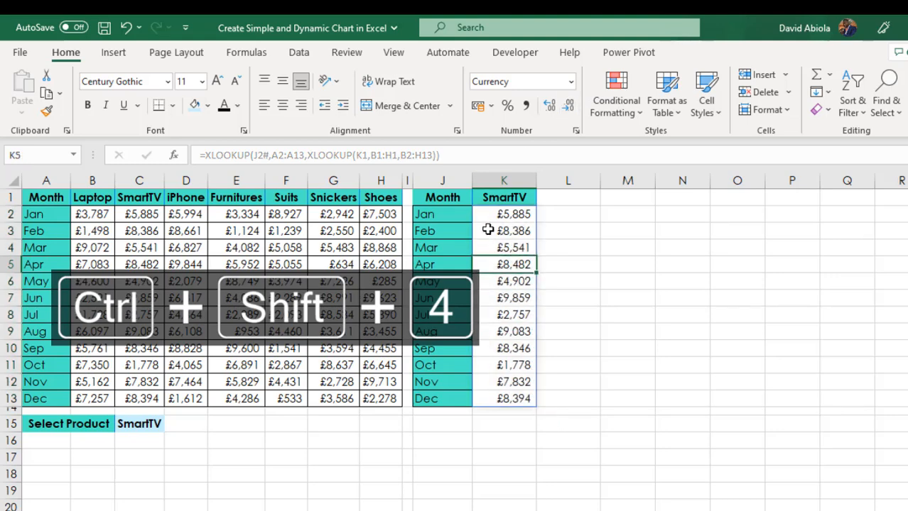
{"action": "key", "text": "ctrl+shift+4"}
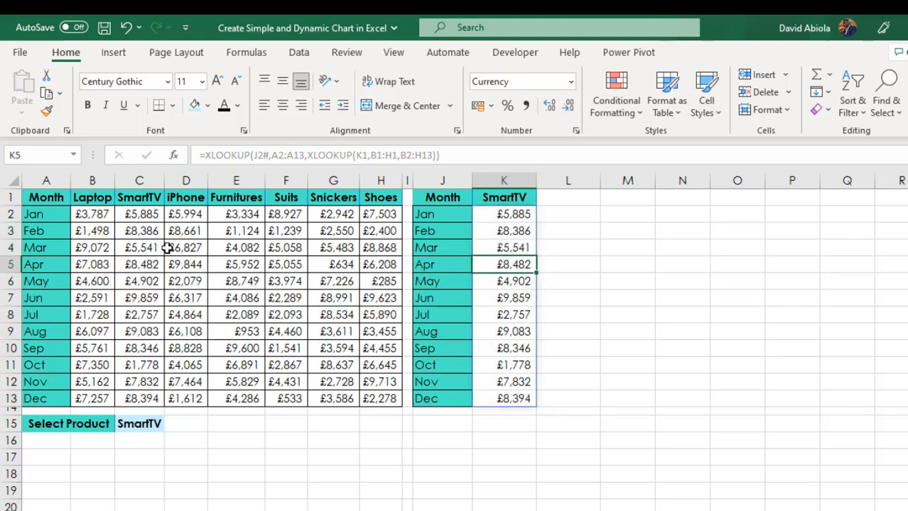
{"action": "left_click_drag", "start_coordinate": [139, 213], "coordinate": [139, 398]}
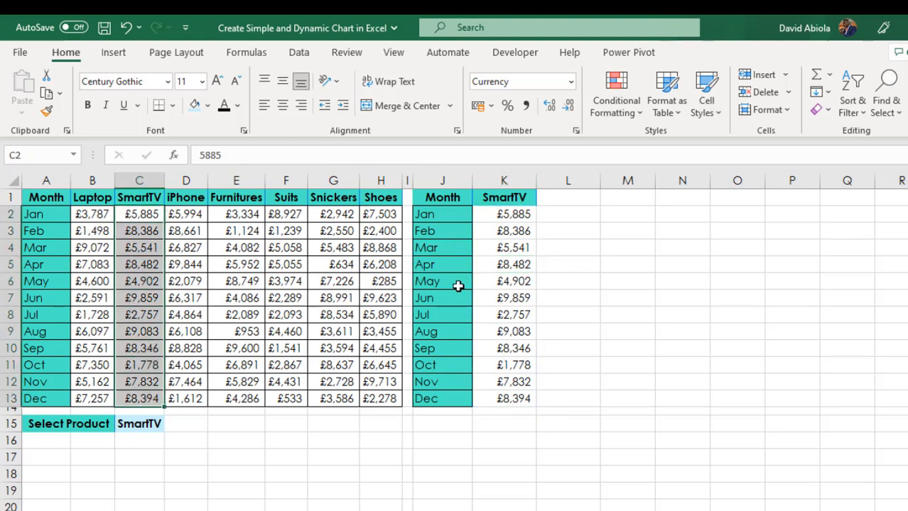
Step: Switch C15 to iPhone and check the helper table now shows iPhone's monthly sales
{"action": "left_click", "coordinate": [170, 424]}
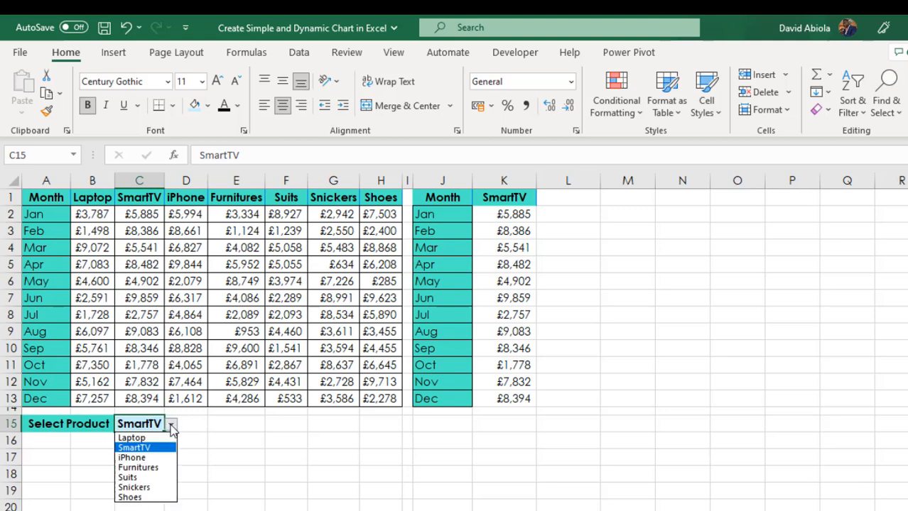
{"action": "left_click", "coordinate": [131, 457]}
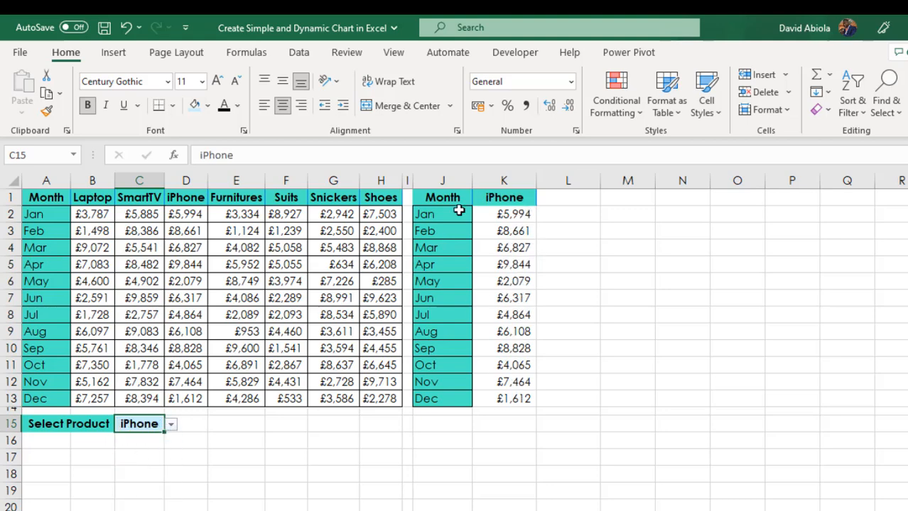
{"action": "left_click", "coordinate": [184, 213]}
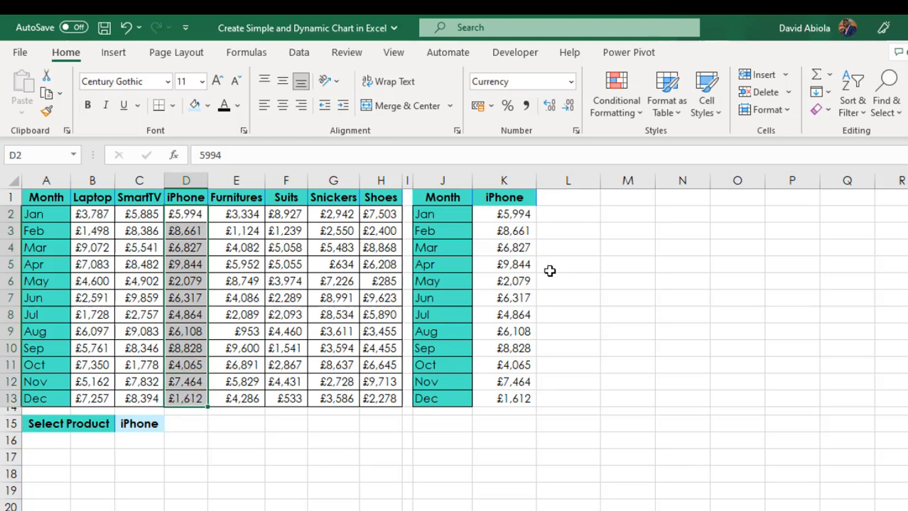
{"action": "left_click", "coordinate": [503, 264]}
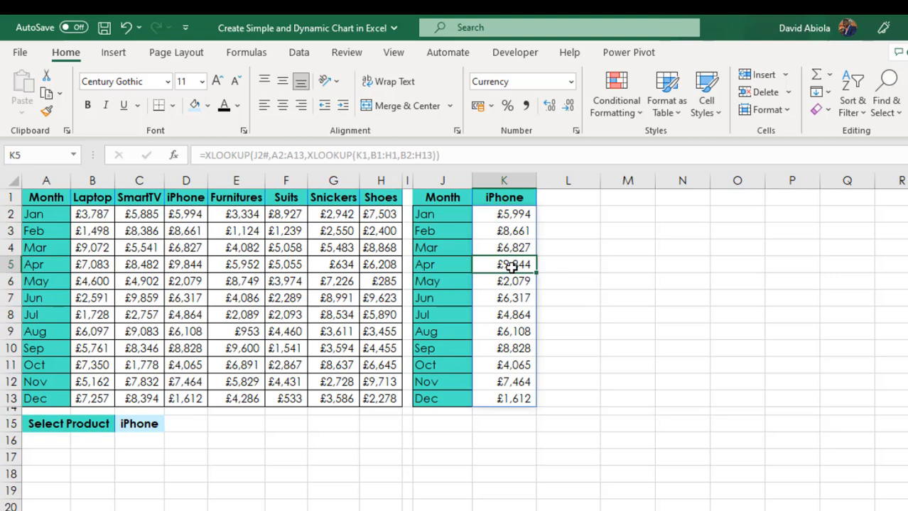
{"action": "left_click", "coordinate": [442, 198]}
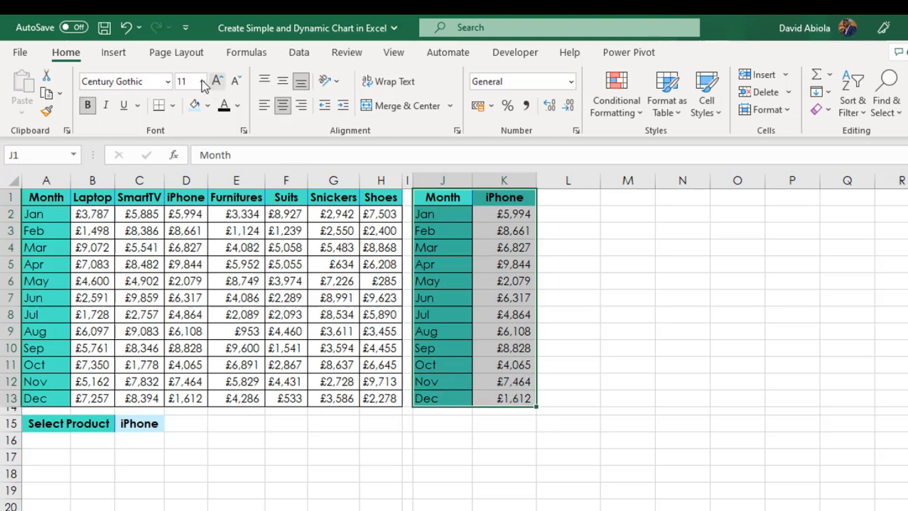
Step: Insert a clustered column chart of the iPhone monthly sales and apply a dark chart style
{"action": "left_click", "coordinate": [114, 51]}
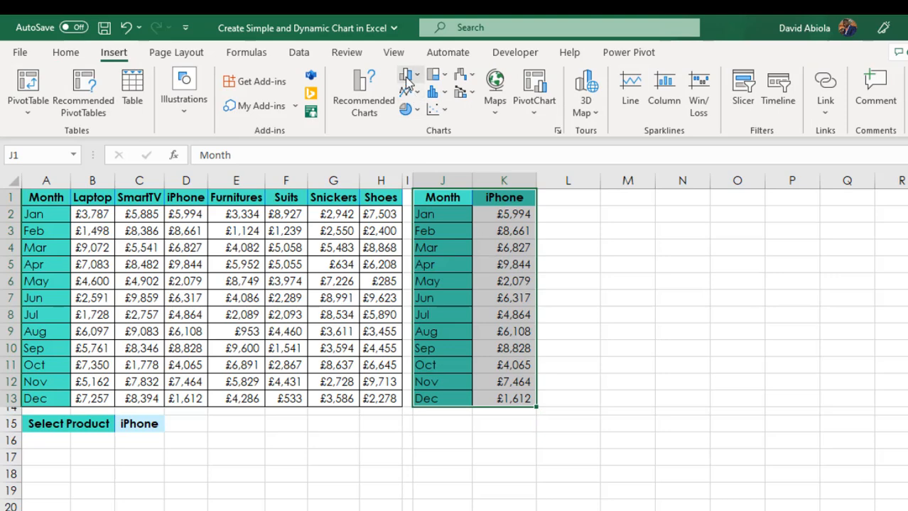
{"action": "left_click", "coordinate": [406, 81]}
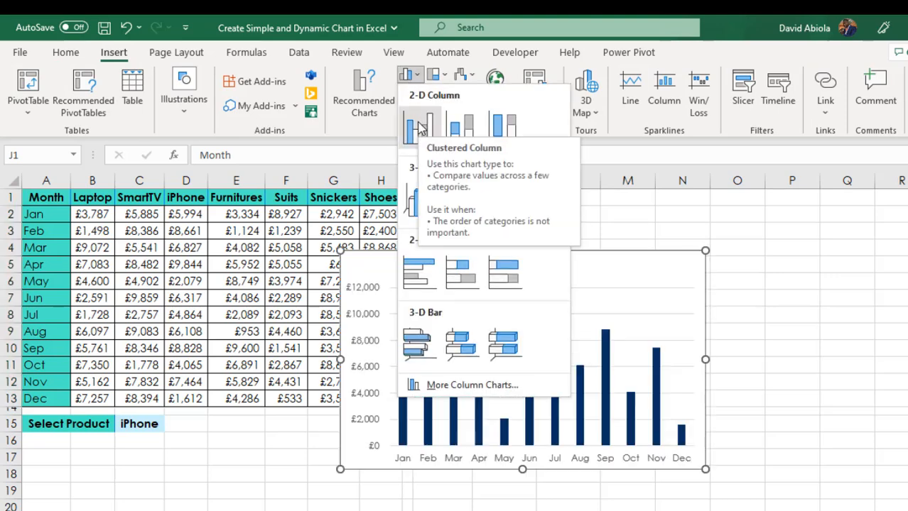
{"action": "left_click", "coordinate": [420, 128]}
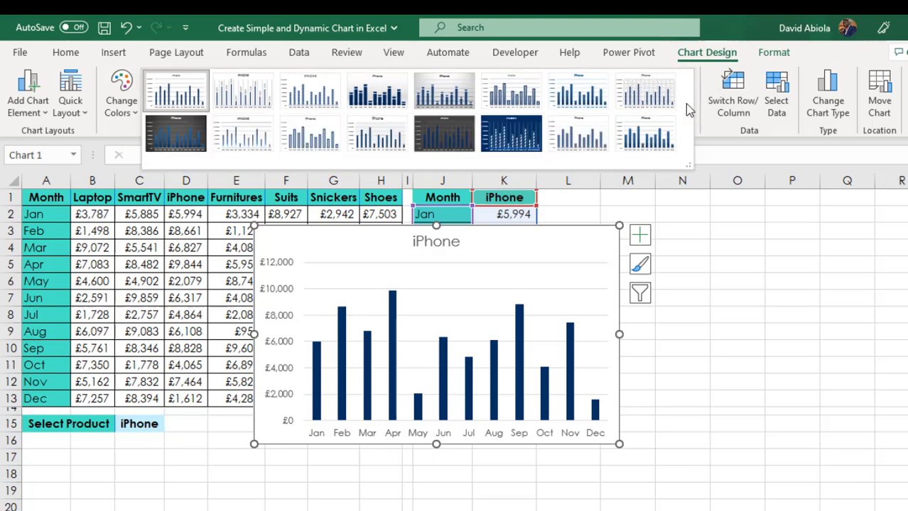
{"action": "left_click", "coordinate": [174, 133]}
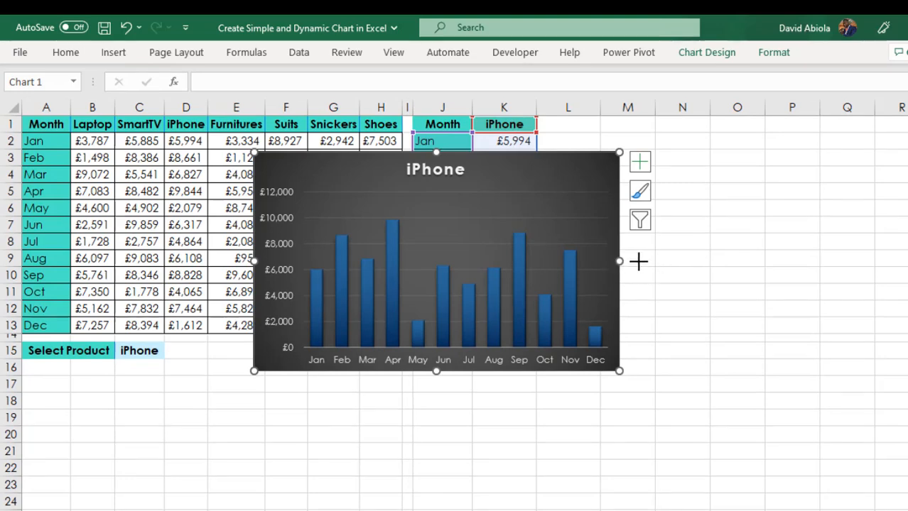
Step: Widen the chart and make its pound-value data labels bold and larger
{"action": "left_click_drag", "start_coordinate": [617, 262], "coordinate": [725, 261]}
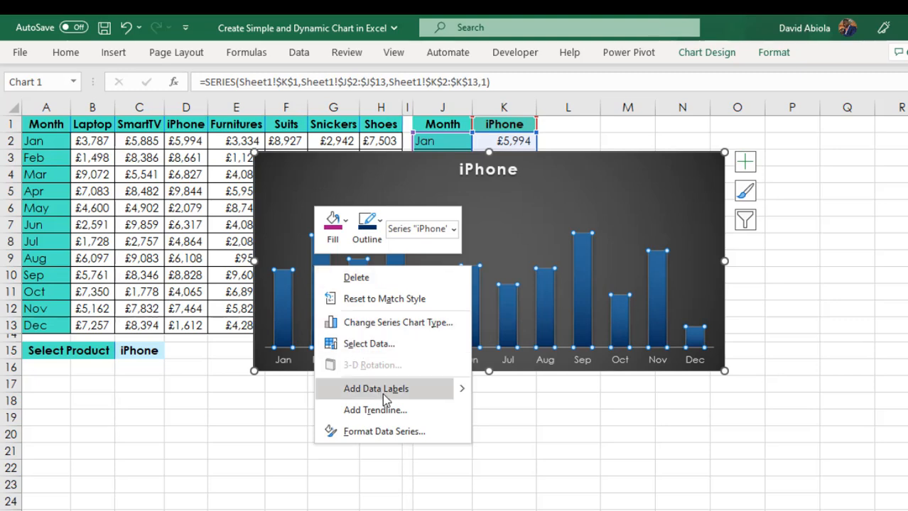
{"action": "mouse_move", "coordinate": [462, 392]}
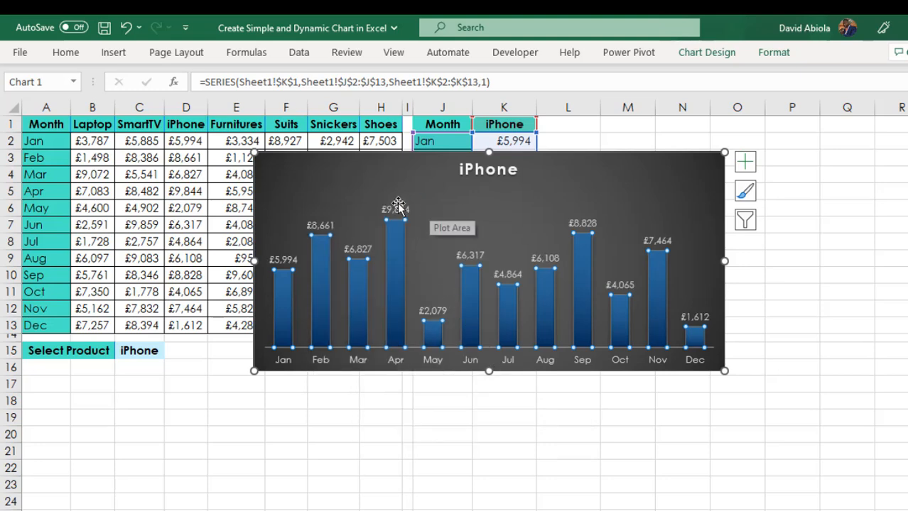
{"action": "key", "text": "ctrl+b"}
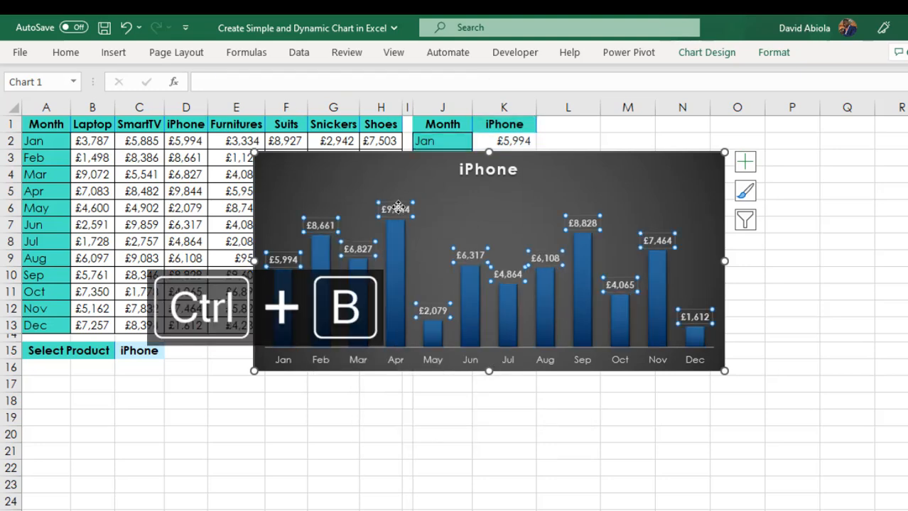
{"action": "left_click", "coordinate": [65, 51]}
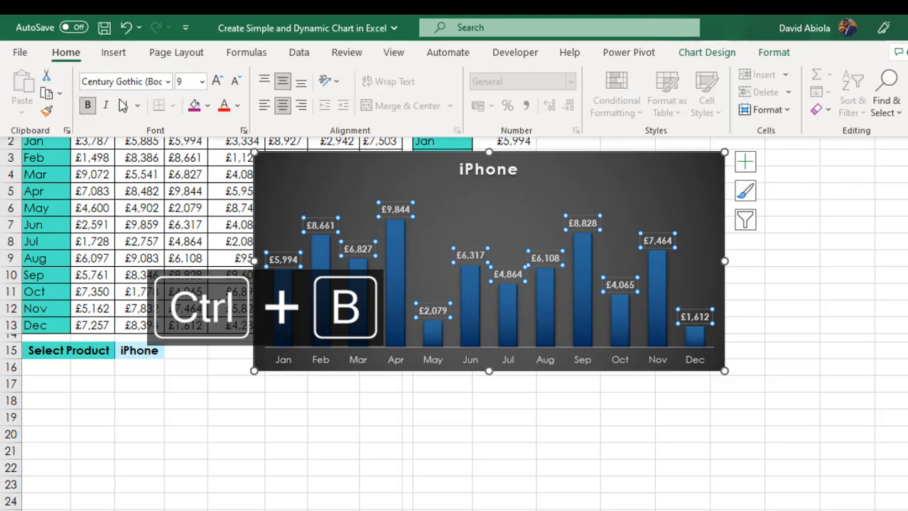
{"action": "left_click", "coordinate": [216, 81]}
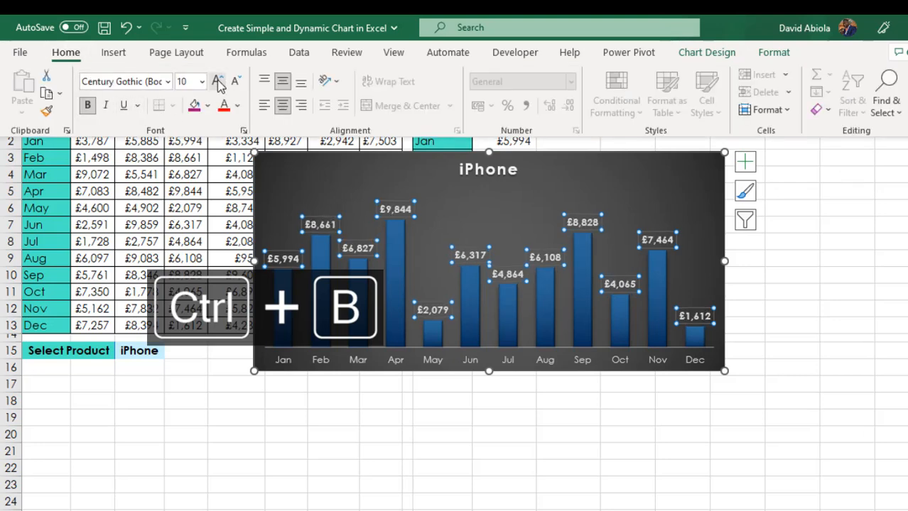
{"action": "key", "text": "ctrl+b"}
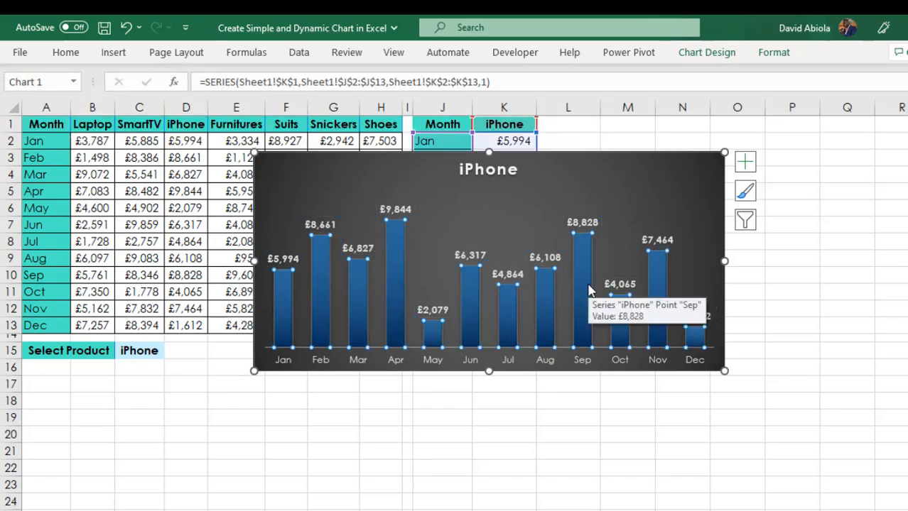
{"action": "right_click", "coordinate": [590, 292]}
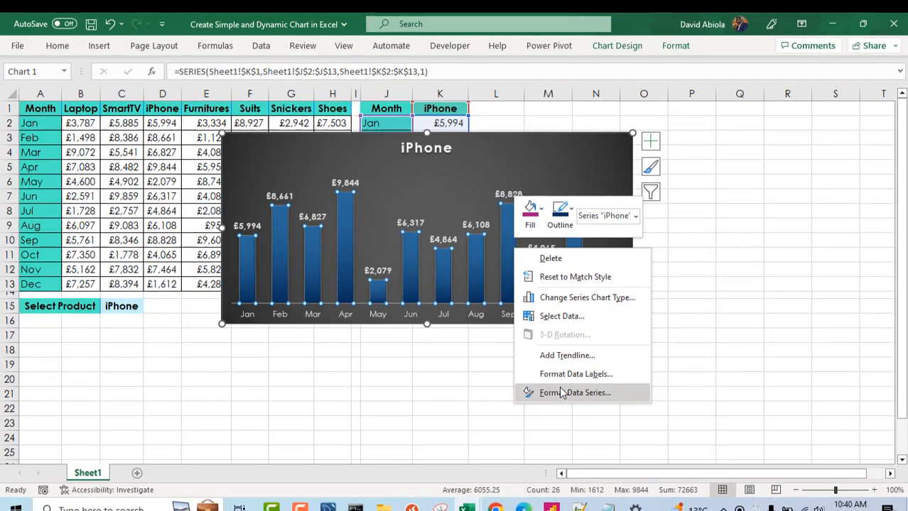
Step: Turn on Vary colors by point so each month's column gets its own colour
{"action": "left_click", "coordinate": [575, 392]}
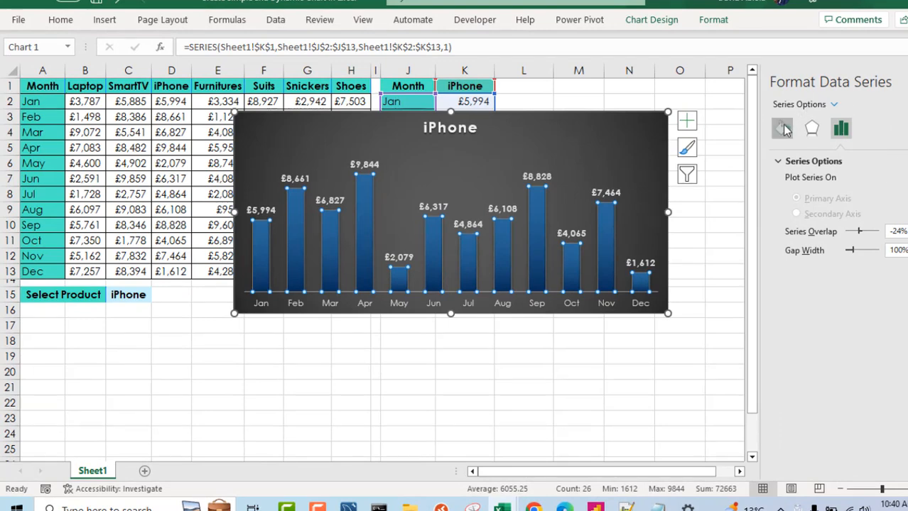
{"action": "left_click", "coordinate": [781, 128]}
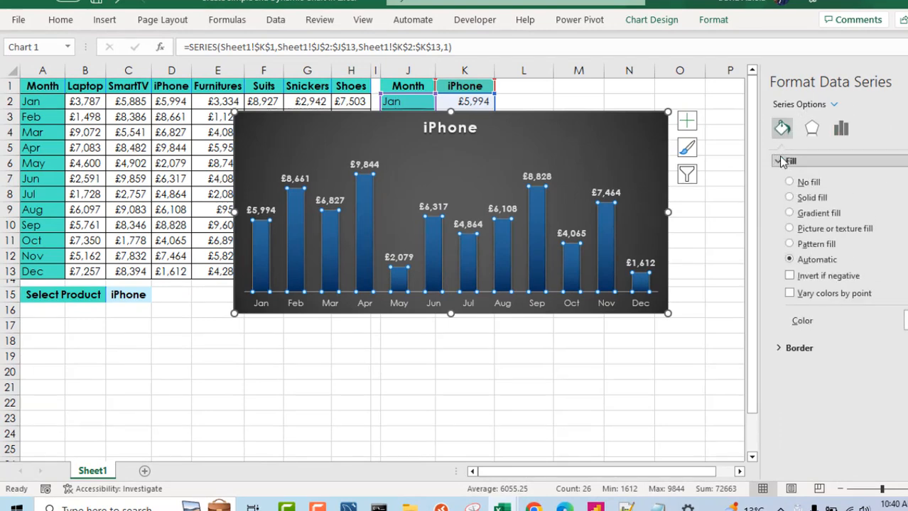
{"action": "left_click", "coordinate": [789, 294]}
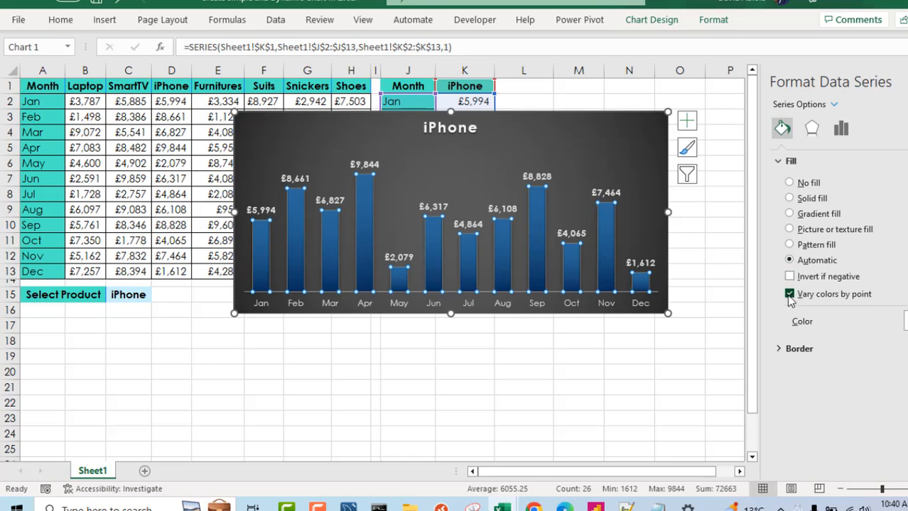
{"action": "left_click", "coordinate": [790, 294]}
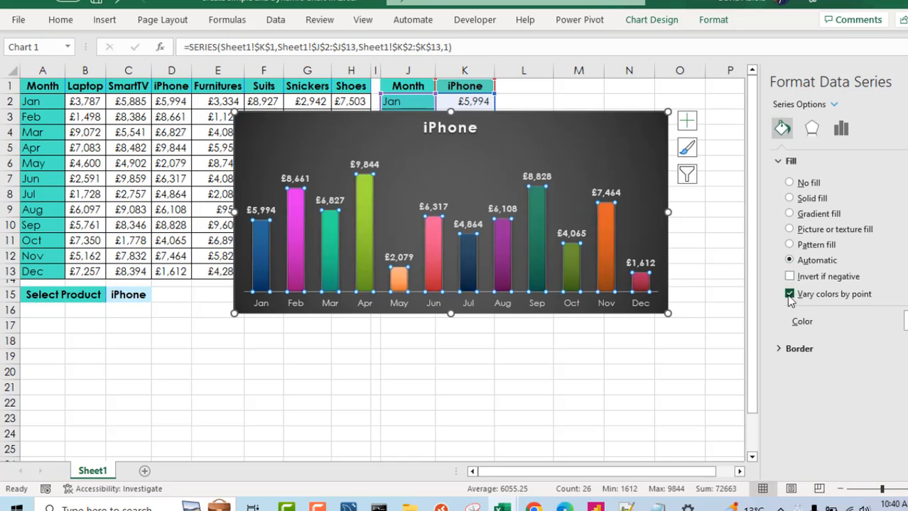
{"action": "mouse_move", "coordinate": [604, 234]}
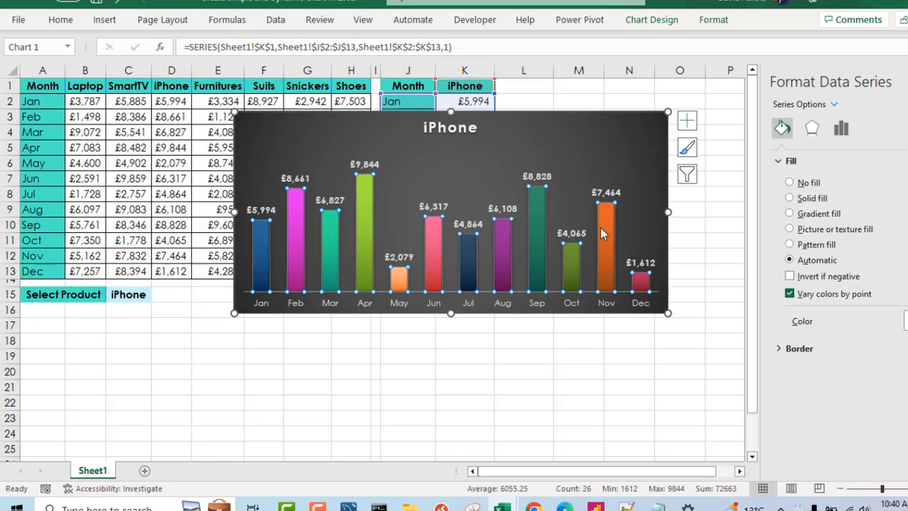
{"action": "mouse_move", "coordinate": [581, 115]}
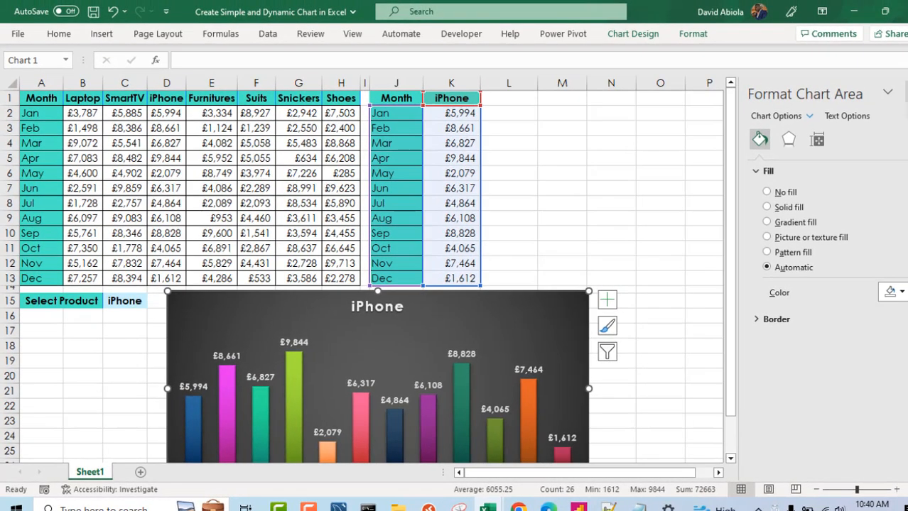
Step: Return to the worksheet with J1:K13 ready for inserting a second chart
{"action": "left_click", "coordinate": [452, 157]}
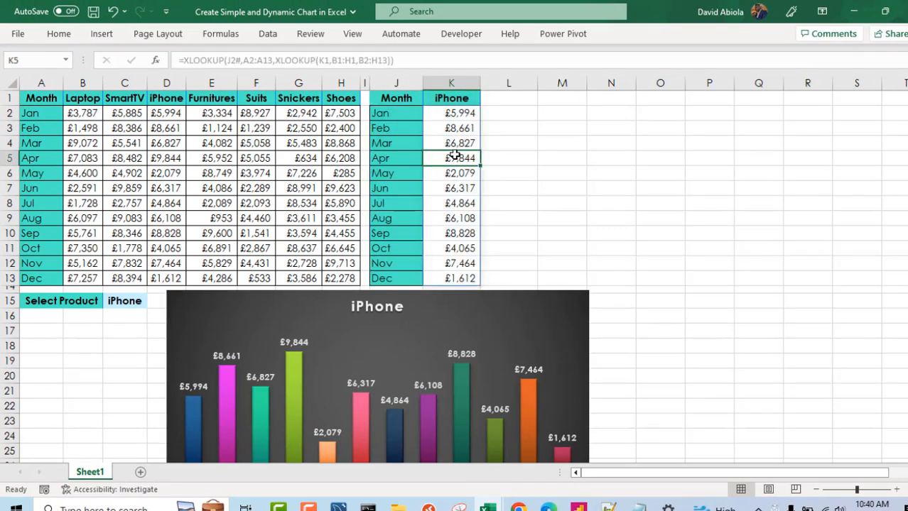
{"action": "mouse_move", "coordinate": [457, 145]}
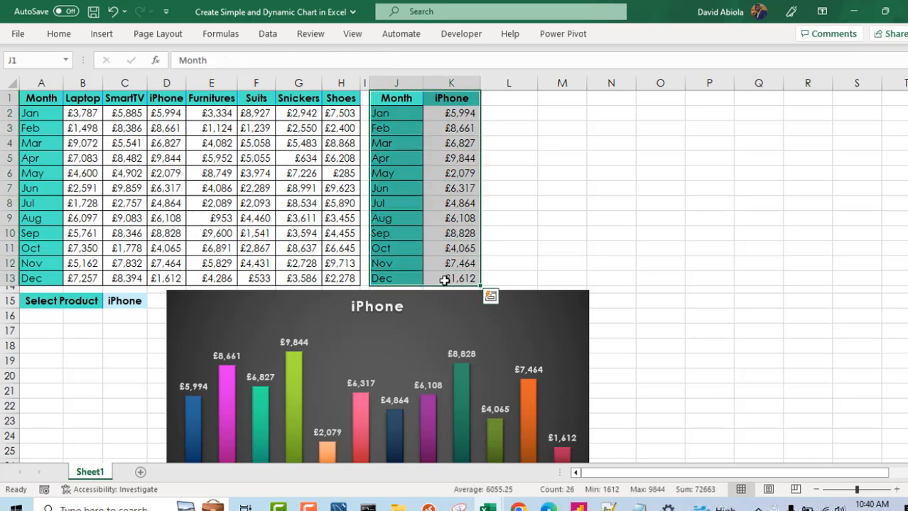
{"action": "left_click", "coordinate": [101, 34]}
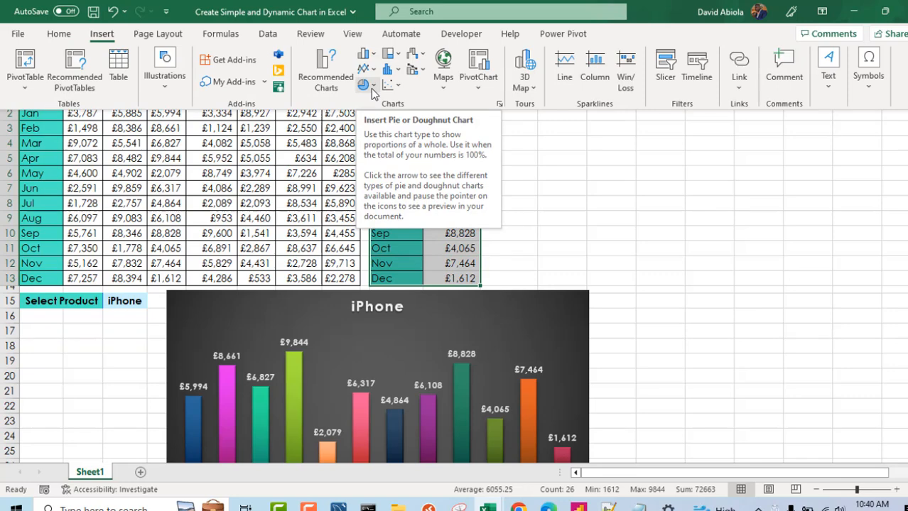
Step: Insert a 3-D pie chart of iPhone monthly sales and give it a dark chart style
{"action": "left_click", "coordinate": [365, 84]}
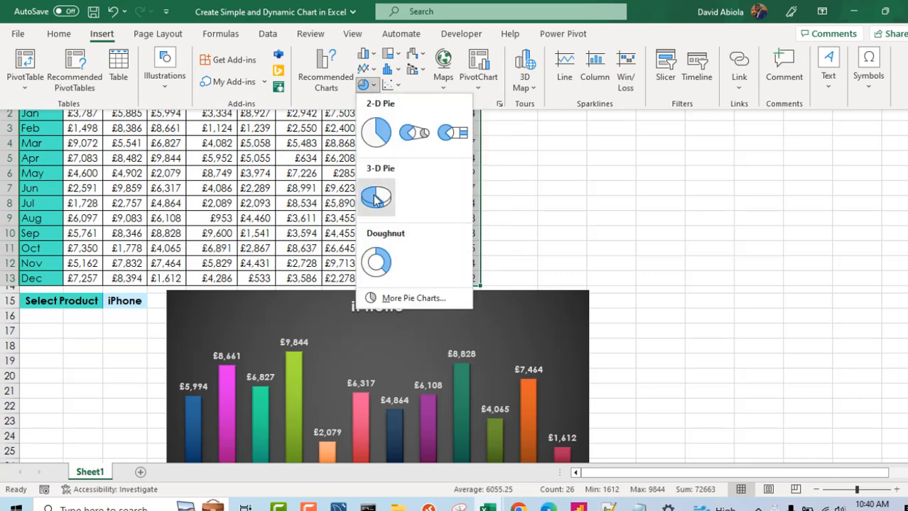
{"action": "left_click", "coordinate": [376, 198]}
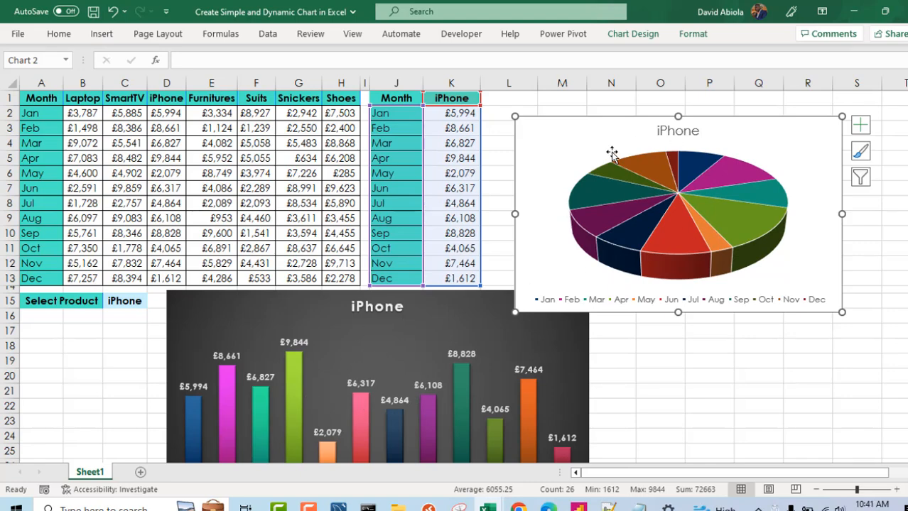
{"action": "left_click", "coordinate": [632, 34]}
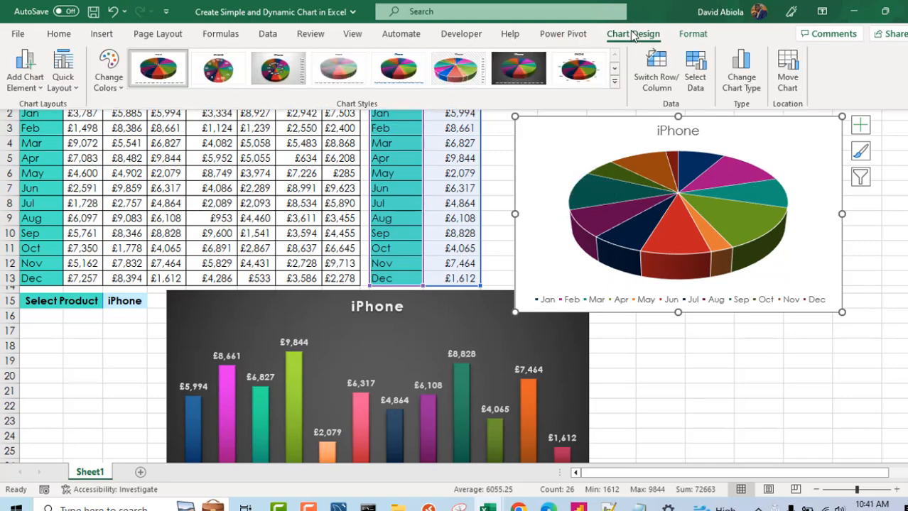
{"action": "left_click", "coordinate": [614, 79]}
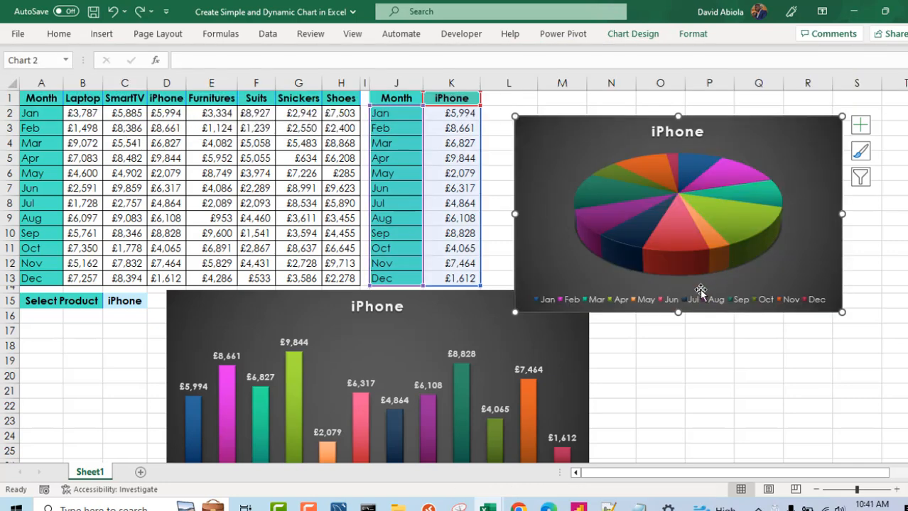
{"action": "mouse_move", "coordinate": [662, 306]}
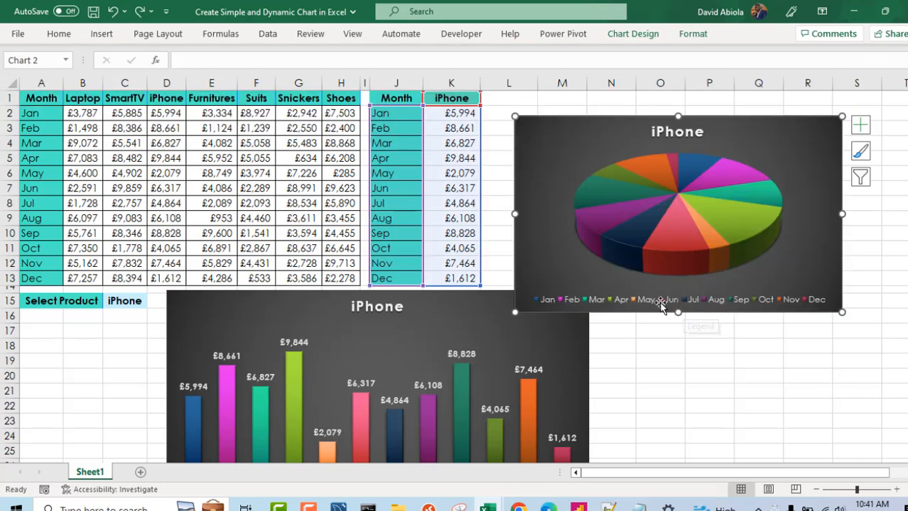
{"action": "mouse_move", "coordinate": [870, 129]}
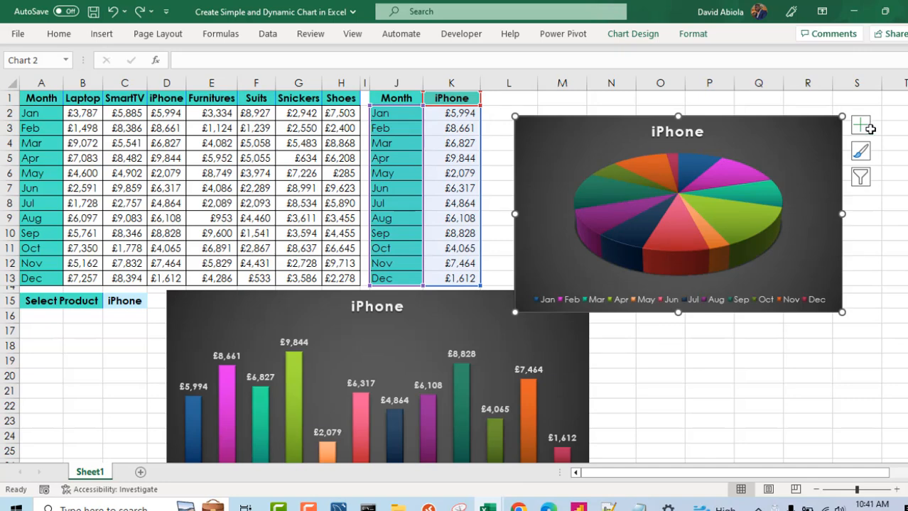
Step: Move the pie chart's month legend to the right side via Chart Elements
{"action": "left_click", "coordinate": [861, 125]}
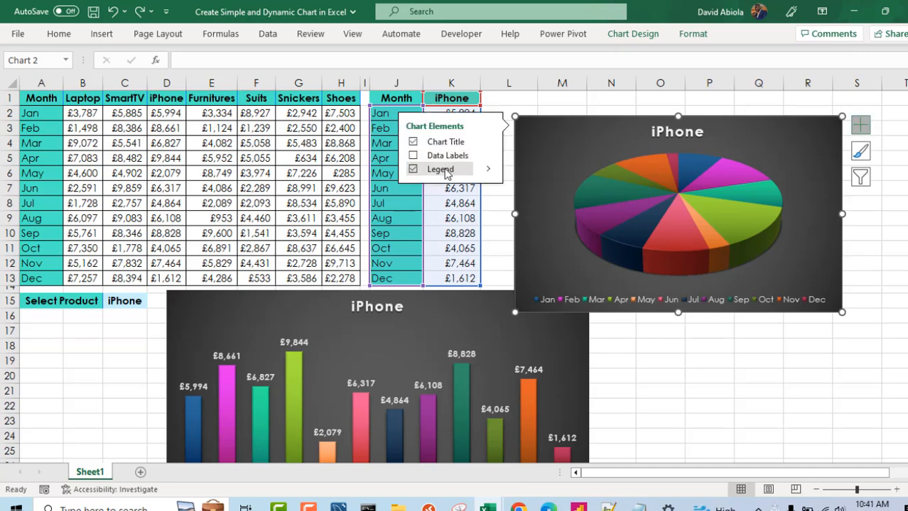
{"action": "left_click", "coordinate": [489, 169]}
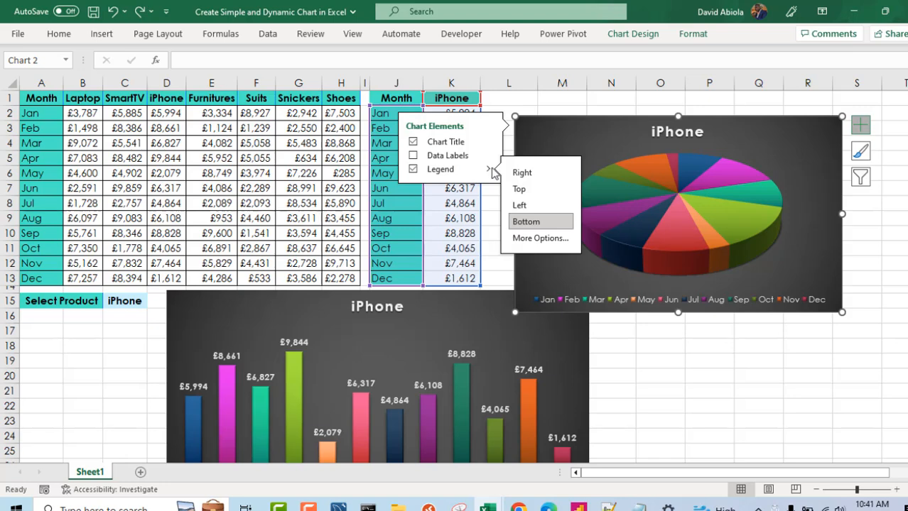
{"action": "left_click", "coordinate": [521, 172]}
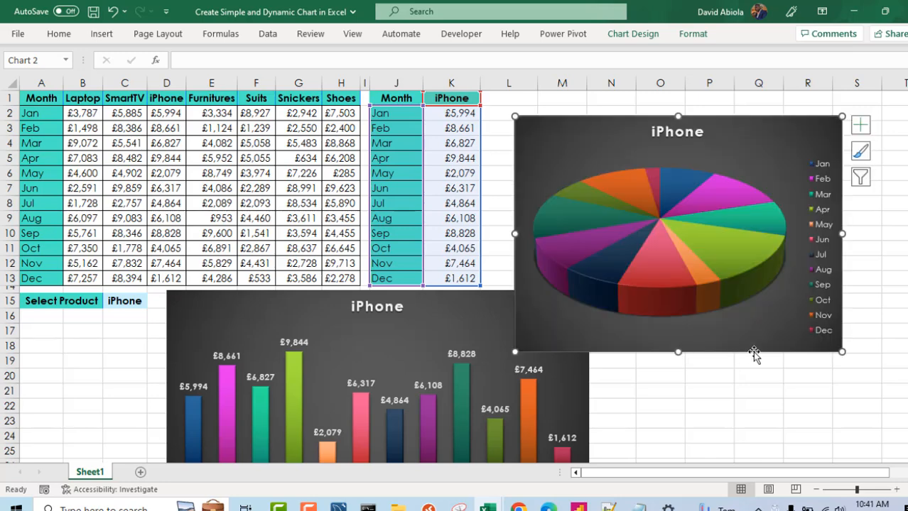
{"action": "mouse_move", "coordinate": [615, 156]}
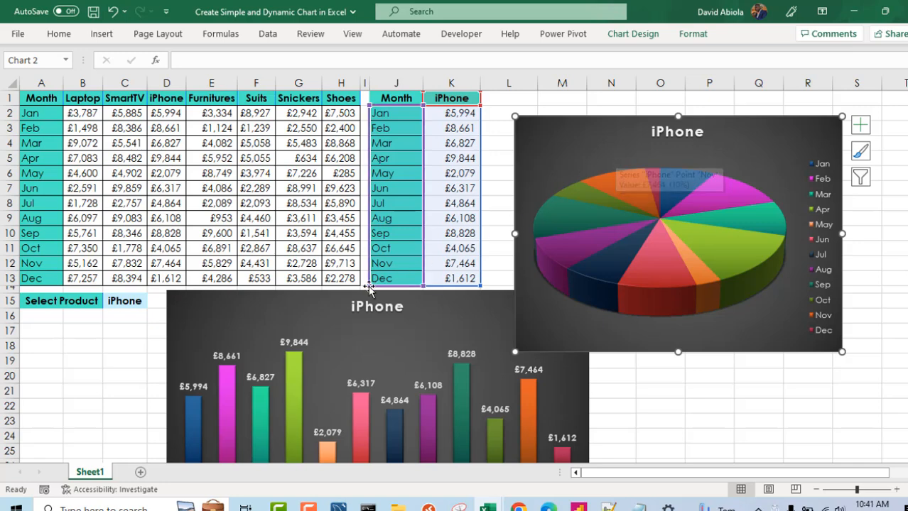
{"action": "mouse_move", "coordinate": [611, 149]}
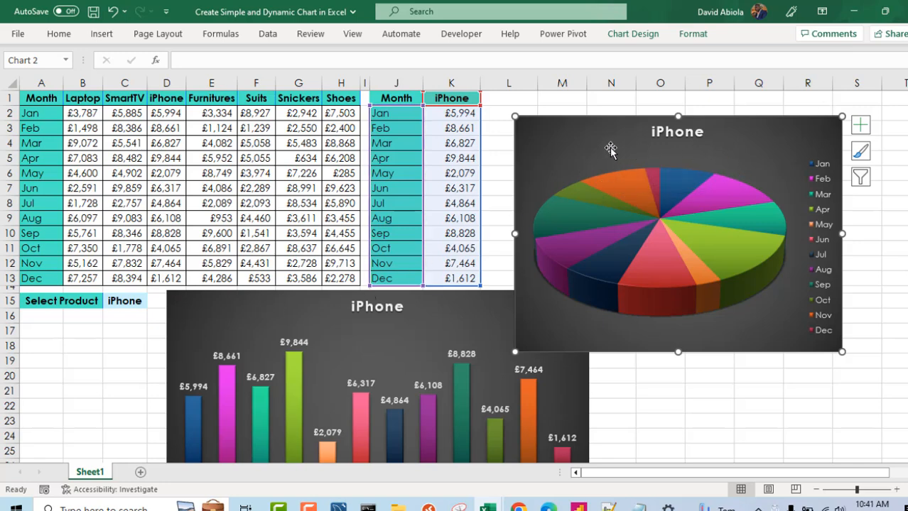
Step: Move the pie chart down beside the column chart and line both up under the table
{"action": "left_click_drag", "start_coordinate": [676, 230], "coordinate": [732, 227]}
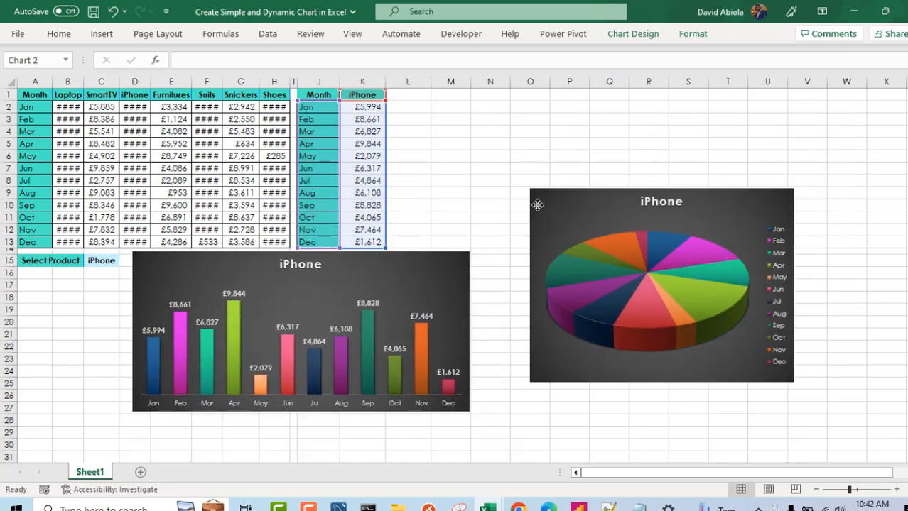
{"action": "left_click", "coordinate": [661, 284]}
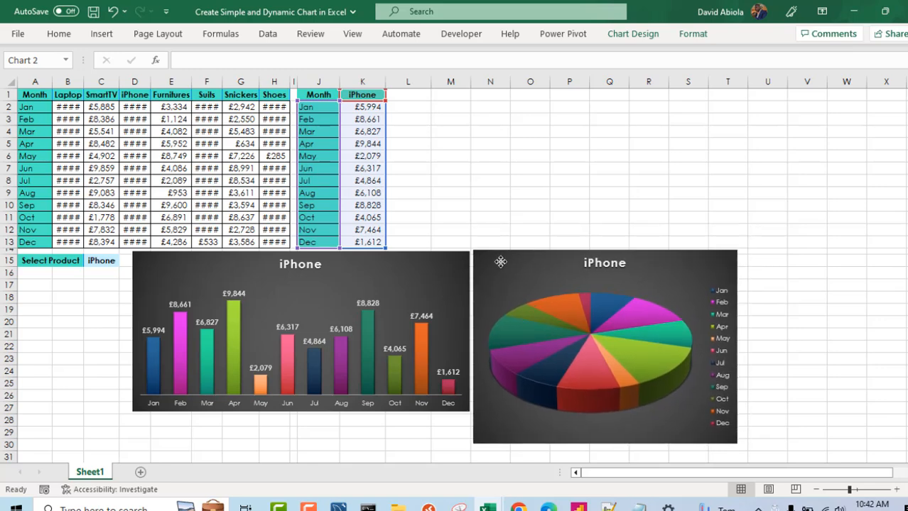
{"action": "left_click", "coordinate": [300, 334]}
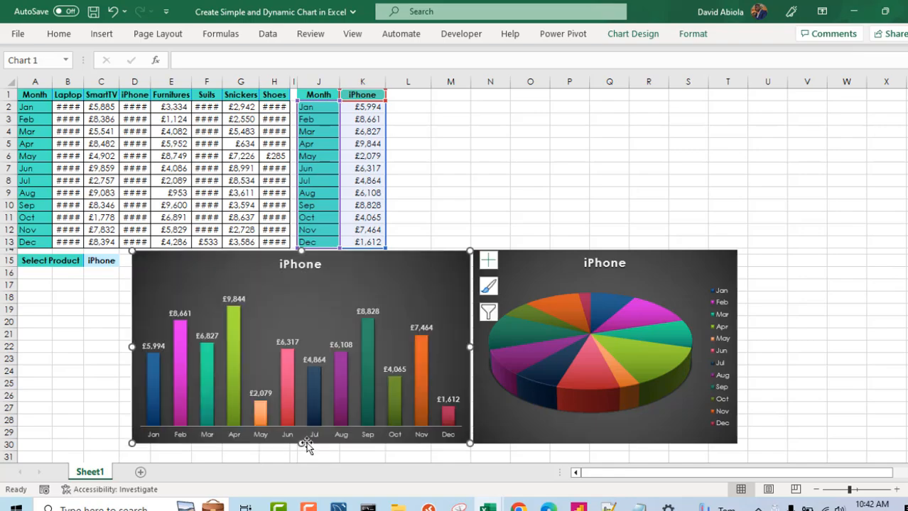
{"action": "left_click", "coordinate": [68, 321]}
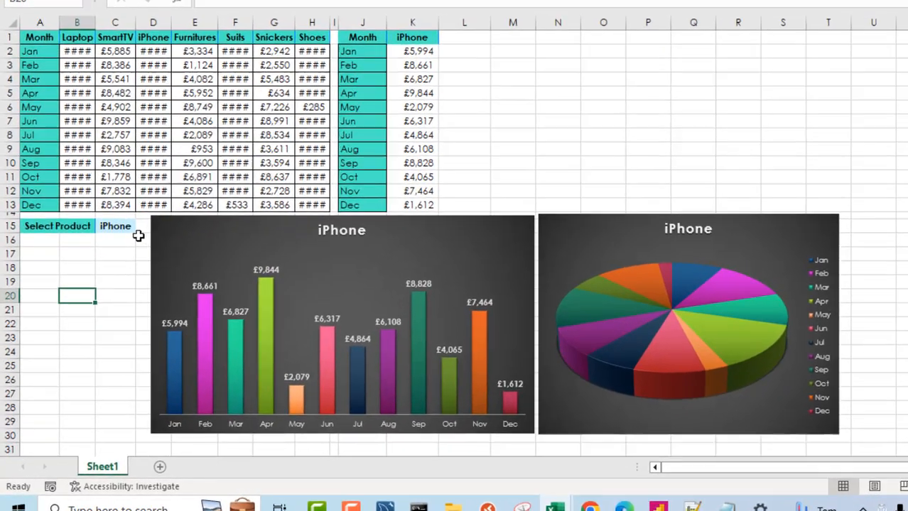
Step: Pick SmartTV in the Select Product drop-down so both charts show SmartTV sales
{"action": "scroll", "scroll_direction": "up", "scroll_amount": 3}
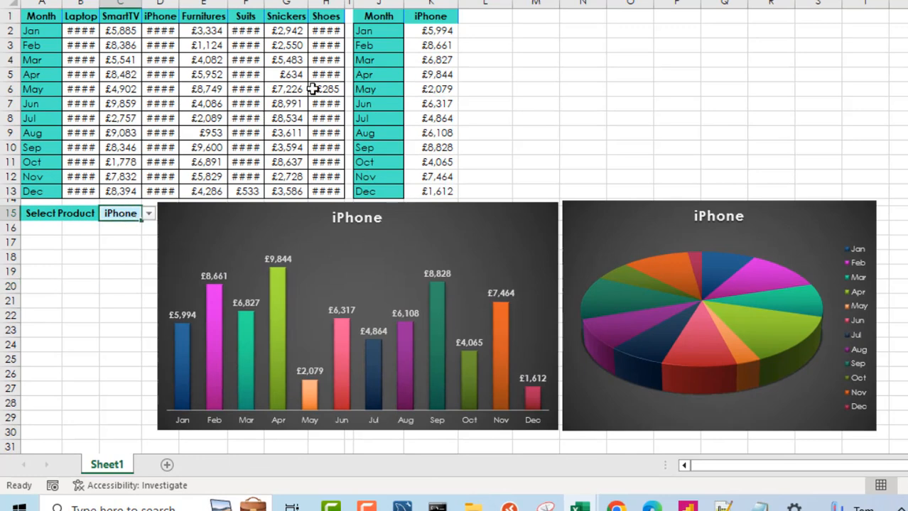
{"action": "left_click", "coordinate": [148, 213]}
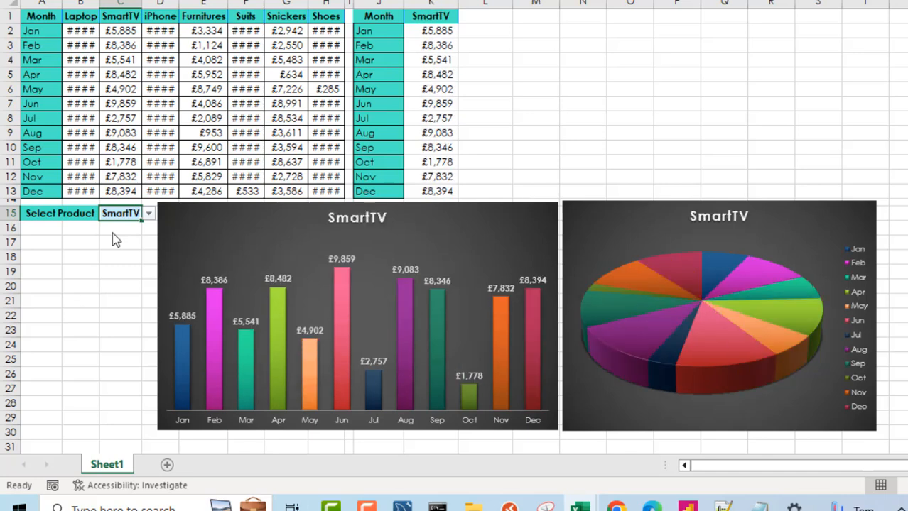
{"action": "mouse_move", "coordinate": [354, 304]}
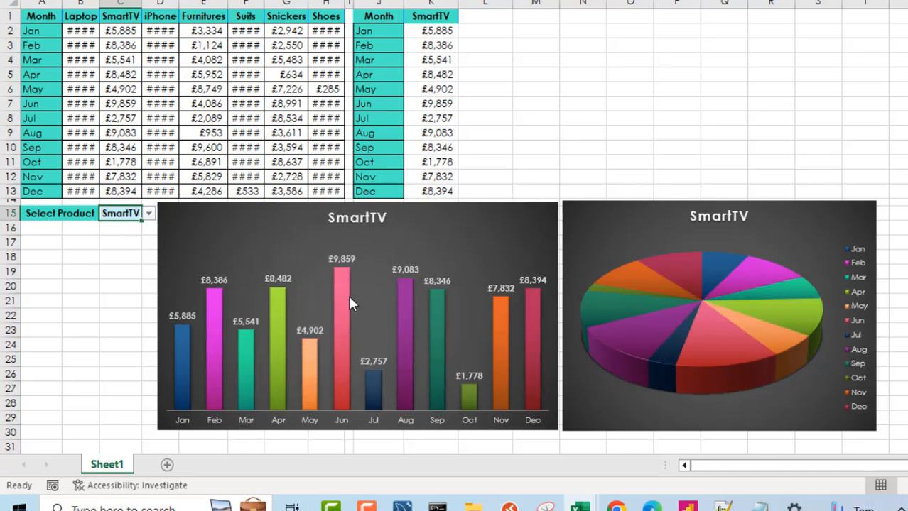
{"action": "mouse_move", "coordinate": [409, 305]}
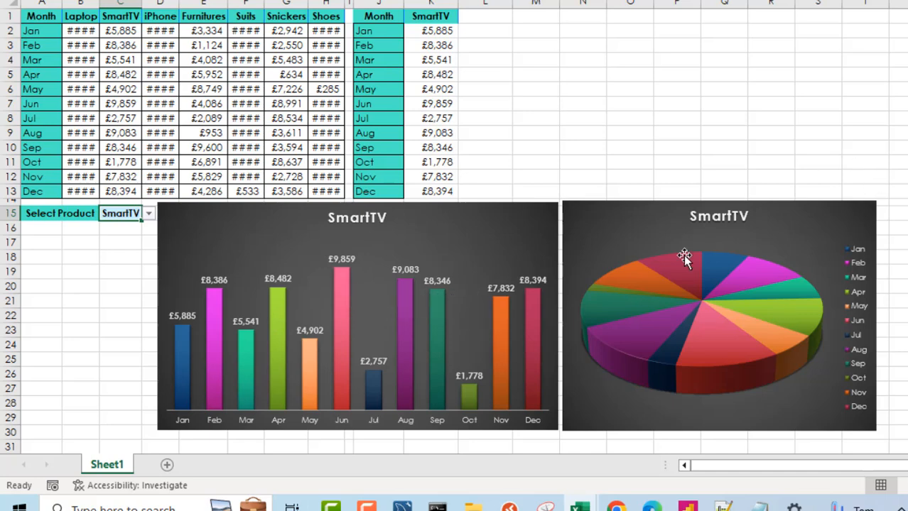
{"action": "mouse_move", "coordinate": [723, 319]}
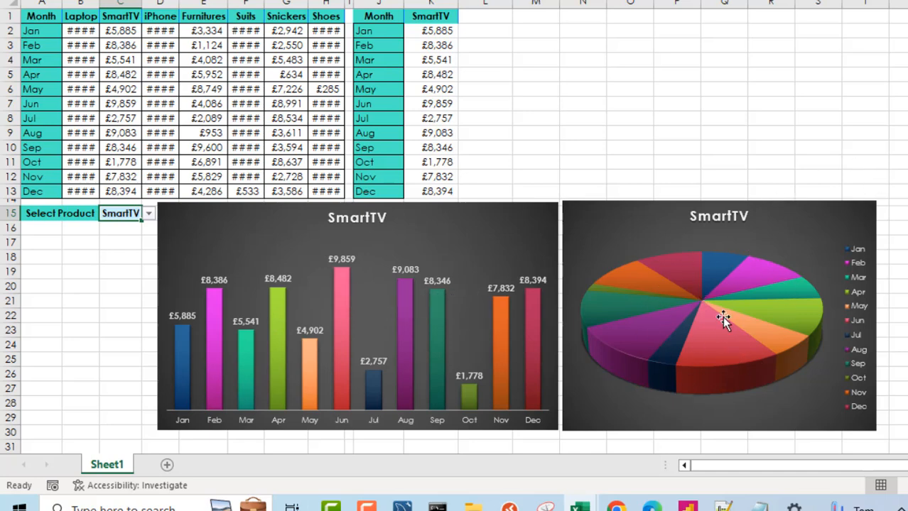
{"action": "left_click", "coordinate": [719, 316]}
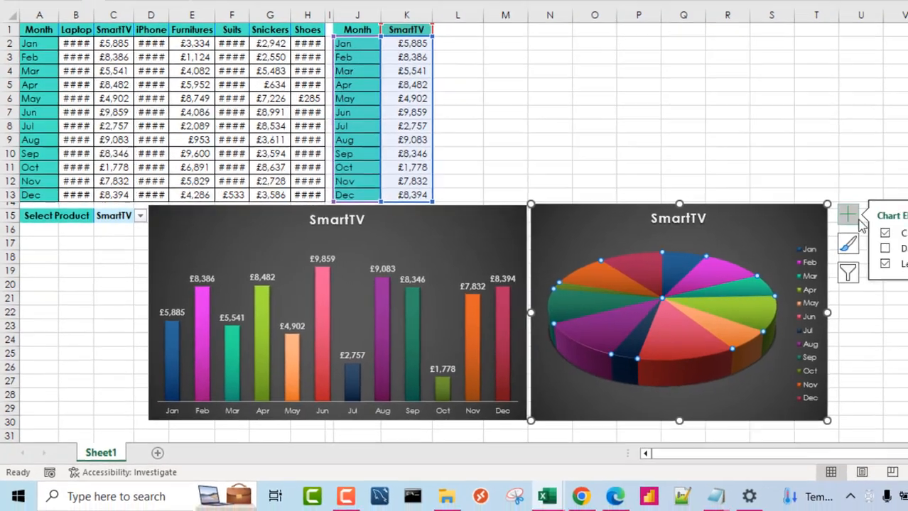
Step: Turn on Data Labels so each pie slice shows its monthly sales value
{"action": "left_click", "coordinate": [885, 248]}
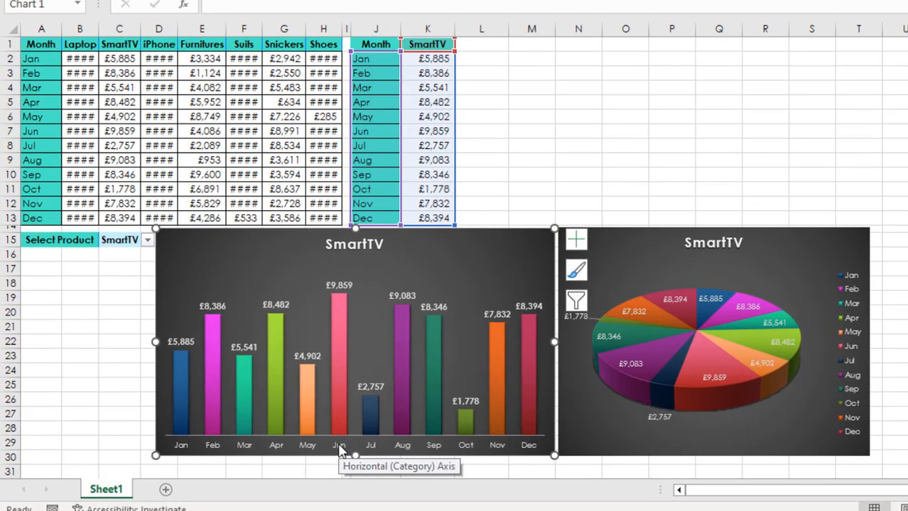
{"action": "mouse_move", "coordinate": [339, 306]}
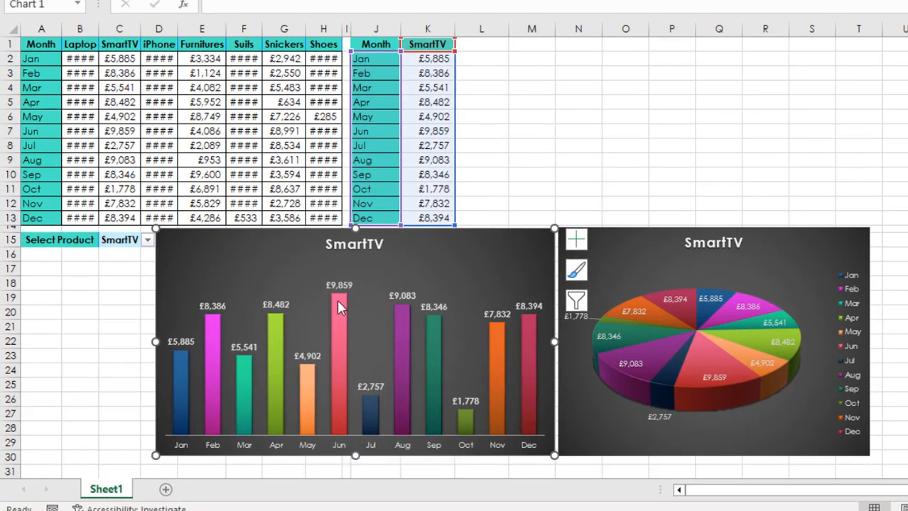
{"action": "mouse_move", "coordinate": [348, 312]}
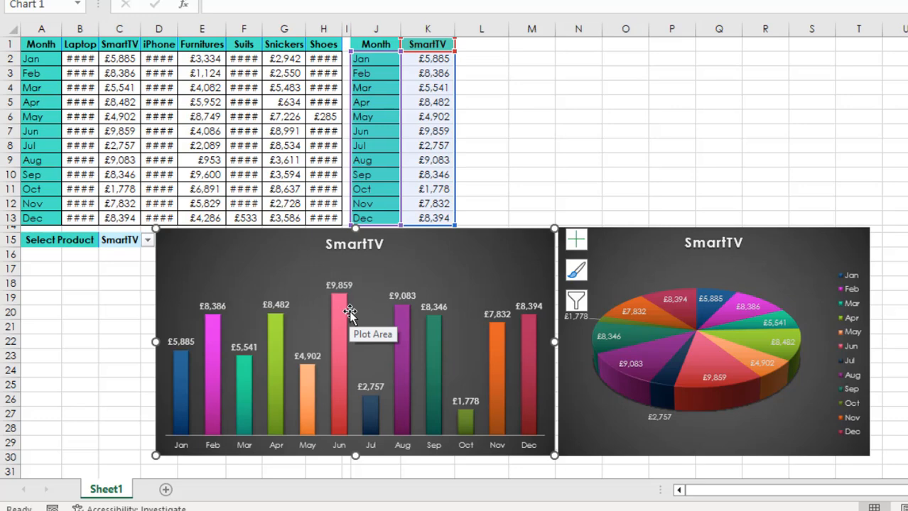
{"action": "mouse_move", "coordinate": [170, 257]}
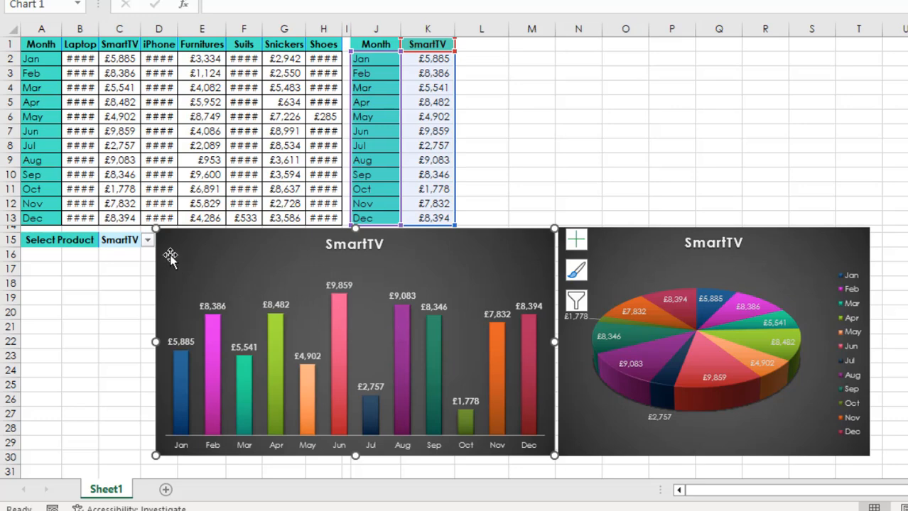
Step: Switch the product to Shoes, then Snickers, and deselect the charts
{"action": "left_click", "coordinate": [148, 238]}
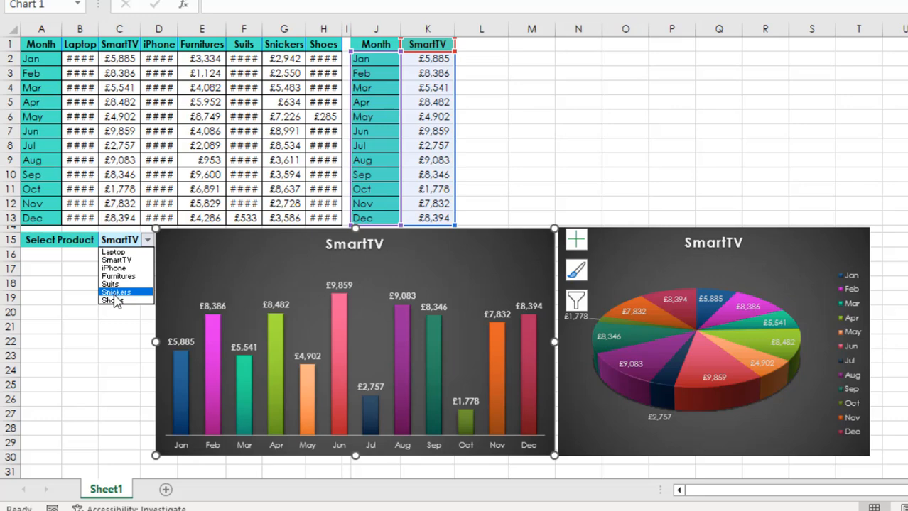
{"action": "left_click", "coordinate": [108, 300]}
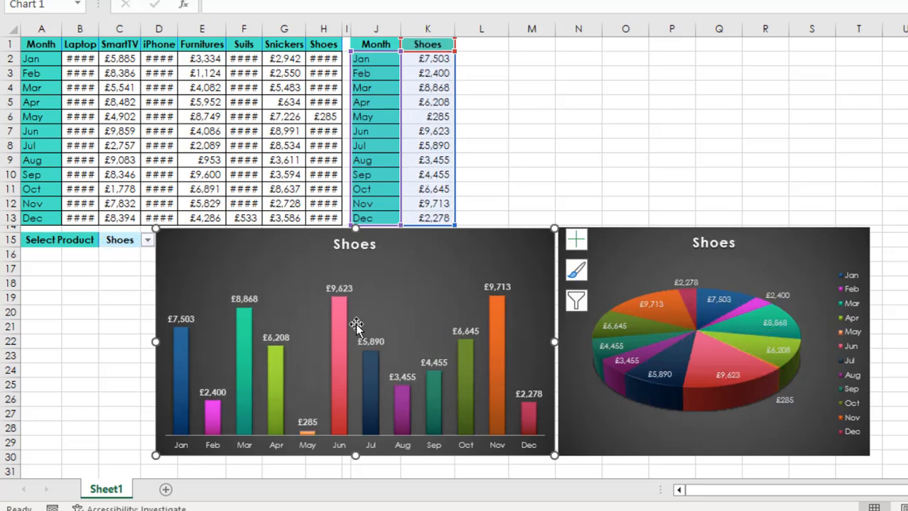
{"action": "mouse_move", "coordinate": [493, 276]}
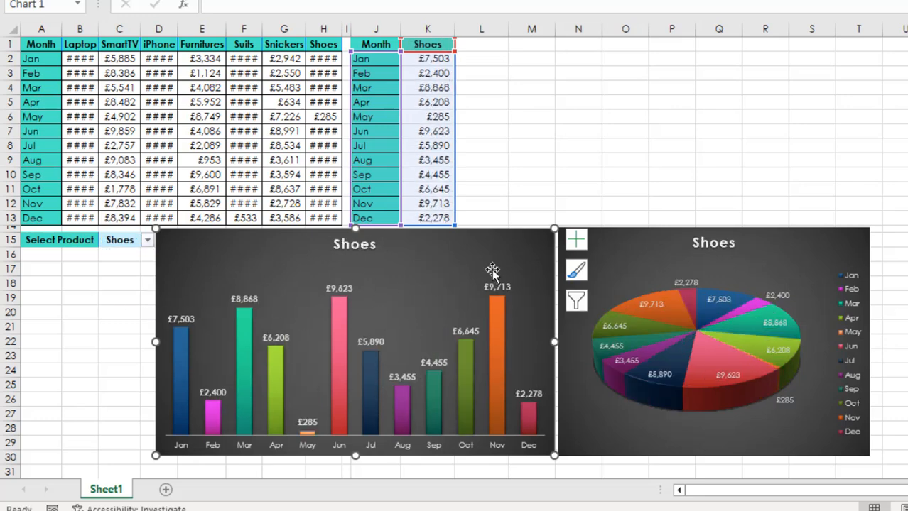
{"action": "mouse_move", "coordinate": [462, 319]}
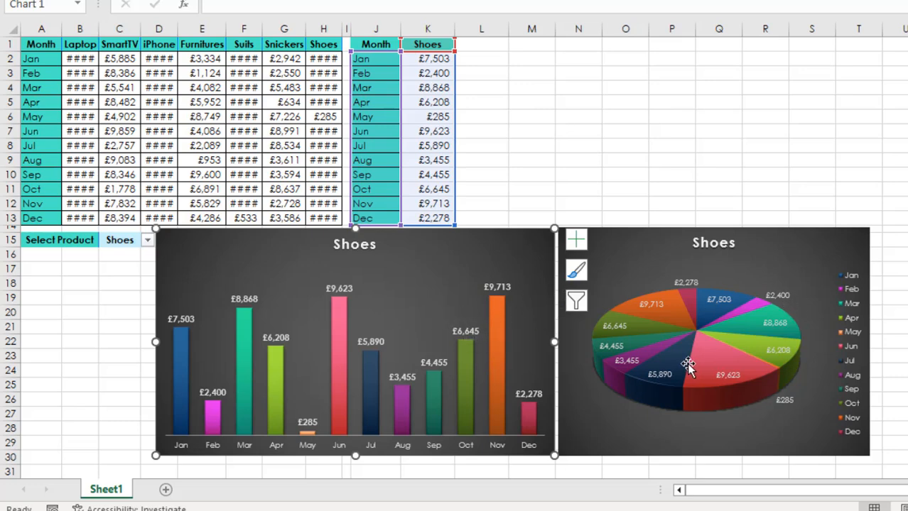
{"action": "mouse_move", "coordinate": [510, 313]}
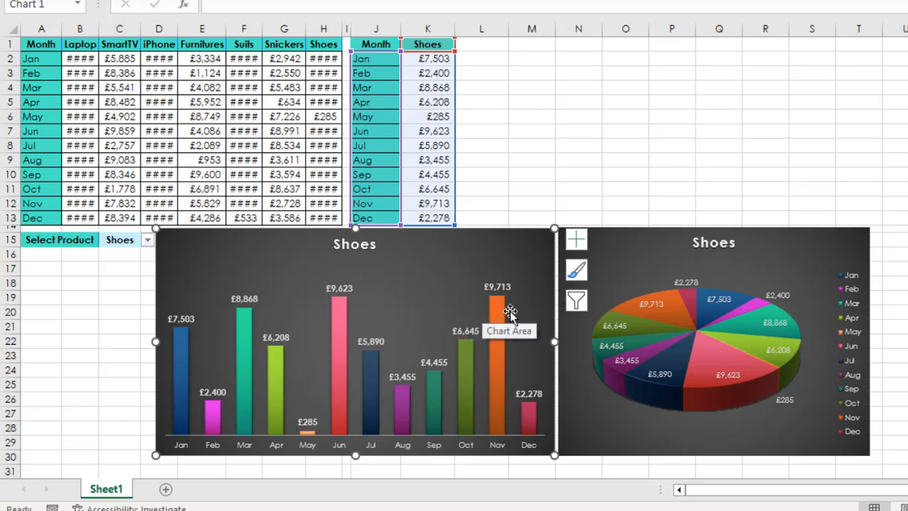
{"action": "mouse_move", "coordinate": [497, 316]}
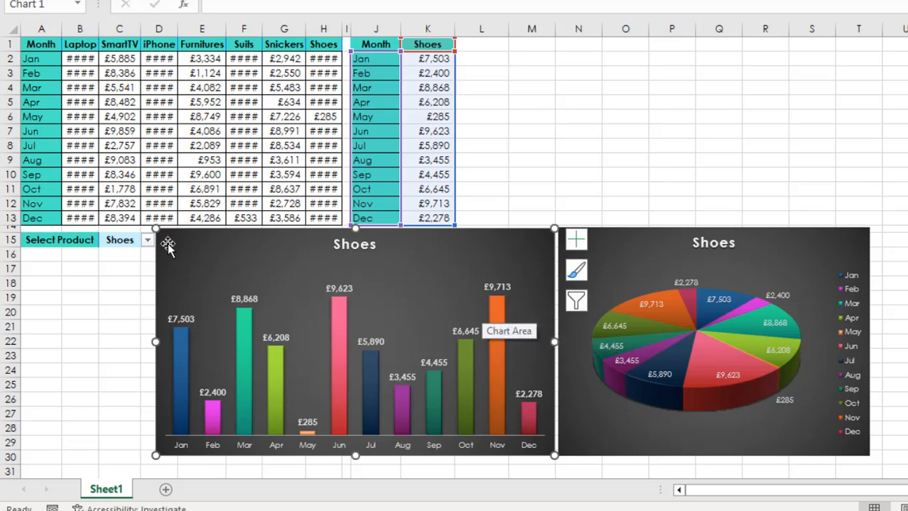
{"action": "mouse_move", "coordinate": [122, 297]}
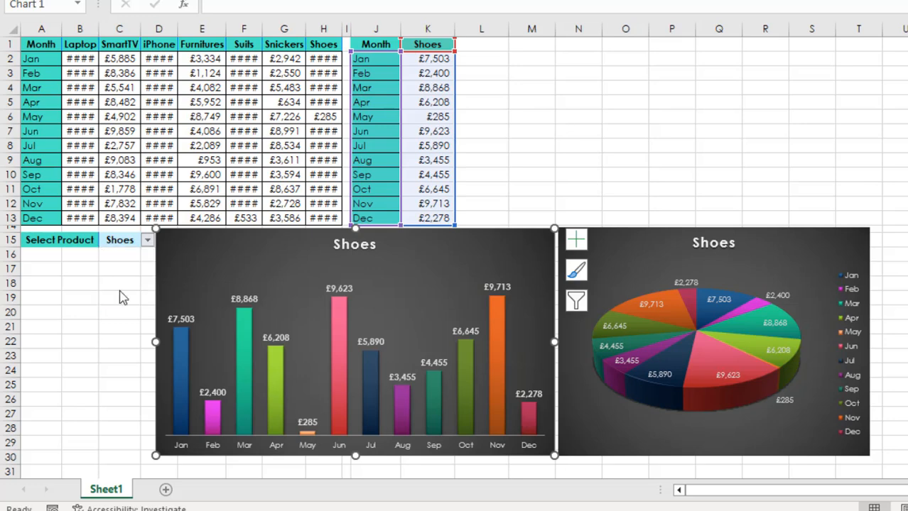
{"action": "left_click", "coordinate": [147, 239]}
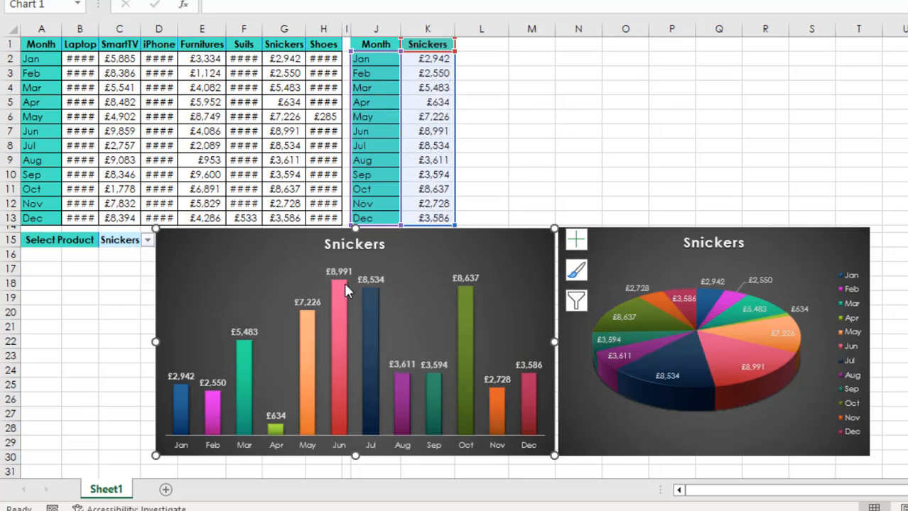
{"action": "mouse_move", "coordinate": [346, 314]}
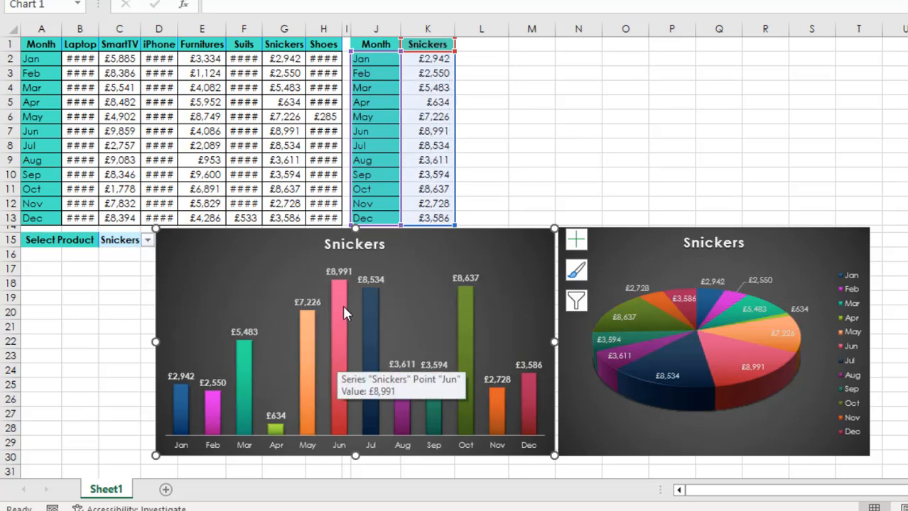
{"action": "mouse_move", "coordinate": [344, 304]}
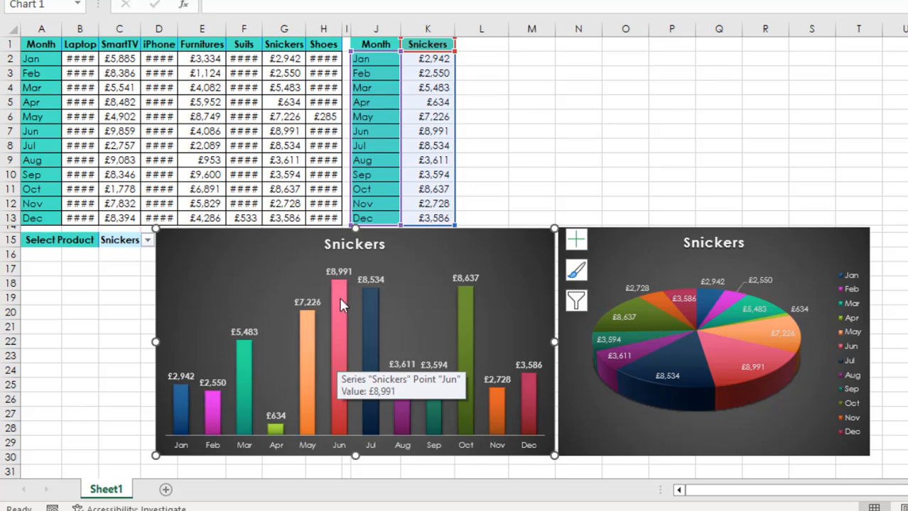
{"action": "mouse_move", "coordinate": [344, 354]}
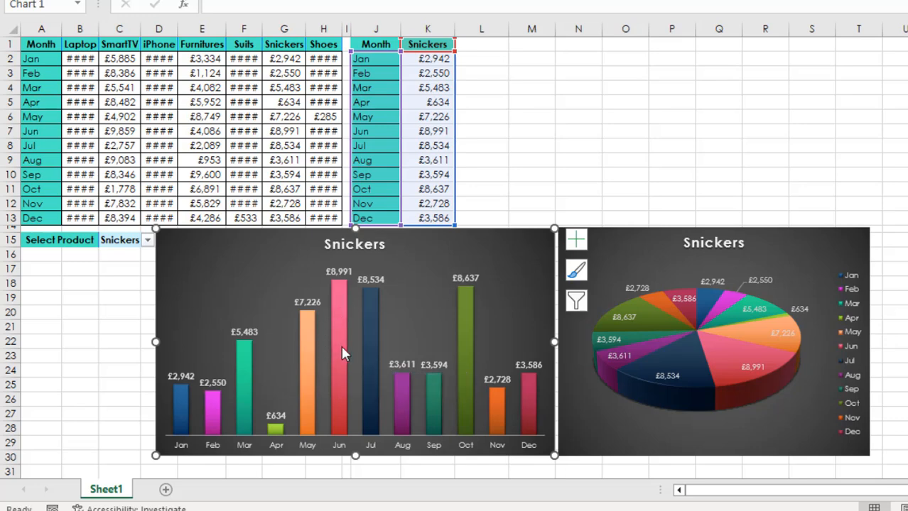
{"action": "mouse_move", "coordinate": [276, 433]}
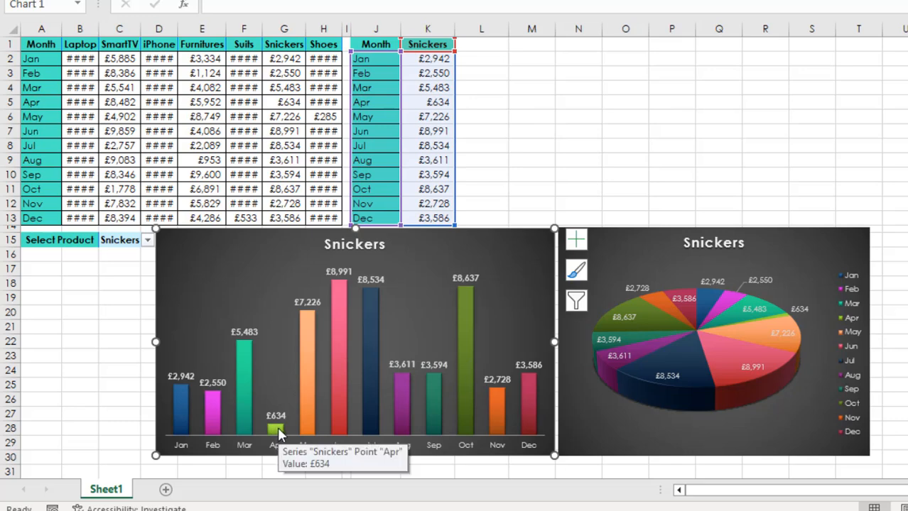
{"action": "mouse_move", "coordinate": [278, 440]}
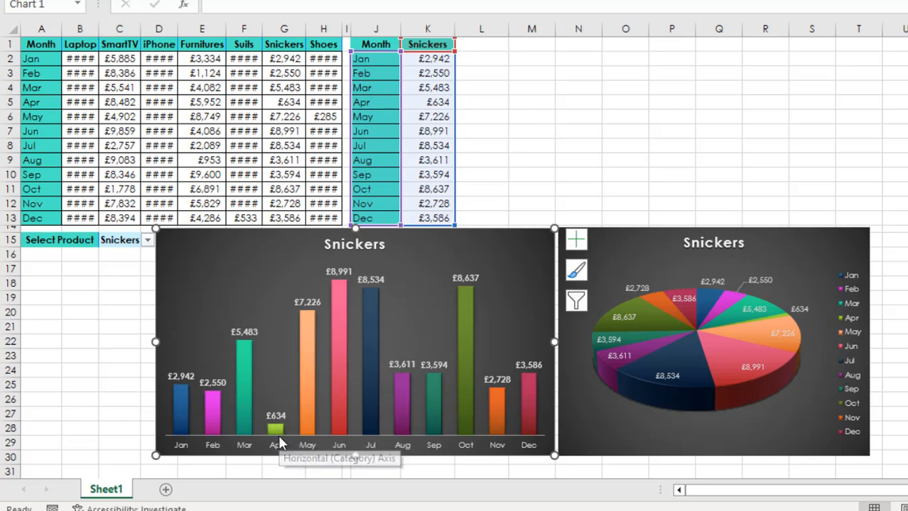
{"action": "left_click", "coordinate": [625, 175]}
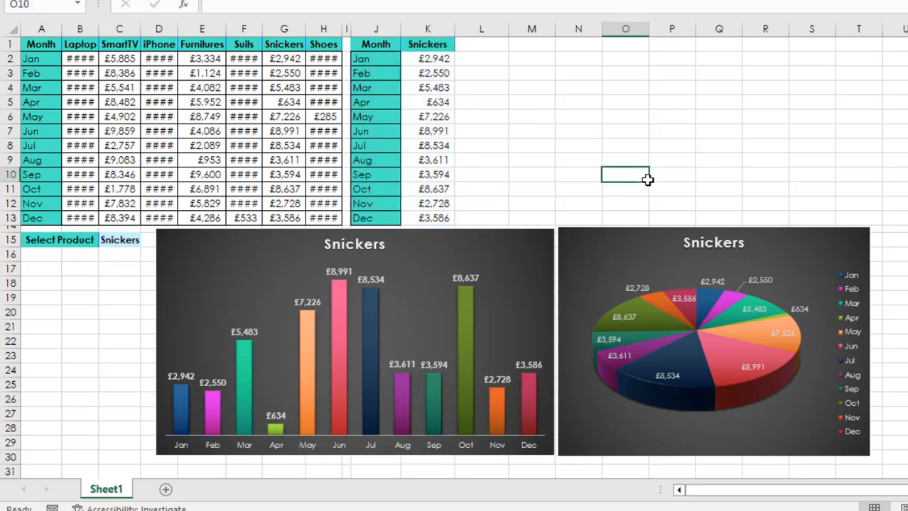